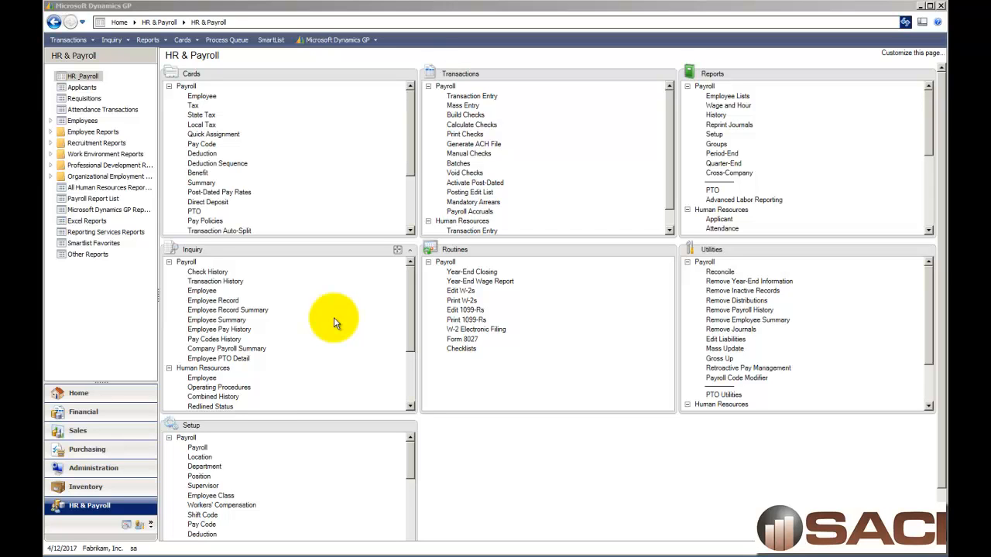
{"action": "mouse_move", "coordinate": [345, 274]}
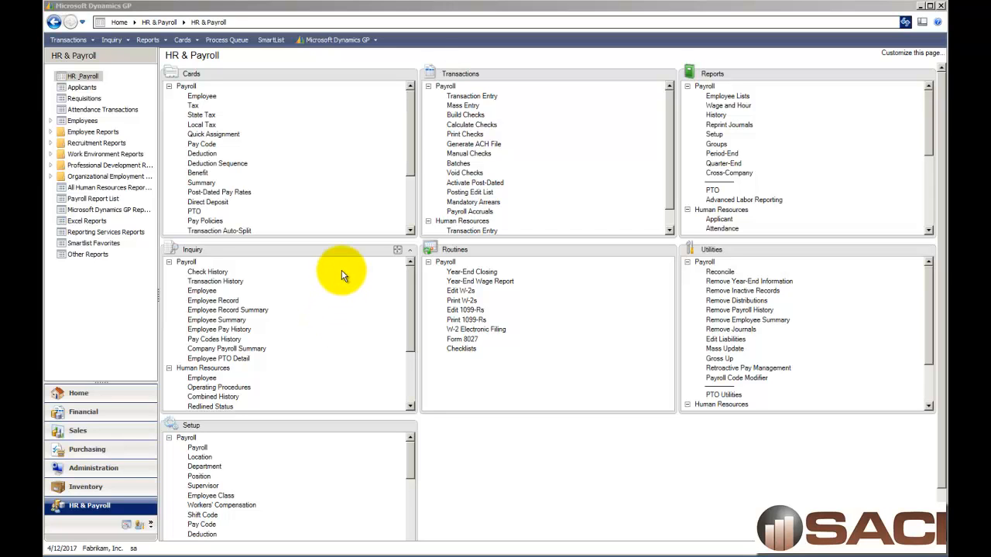
{"action": "mouse_move", "coordinate": [368, 274]}
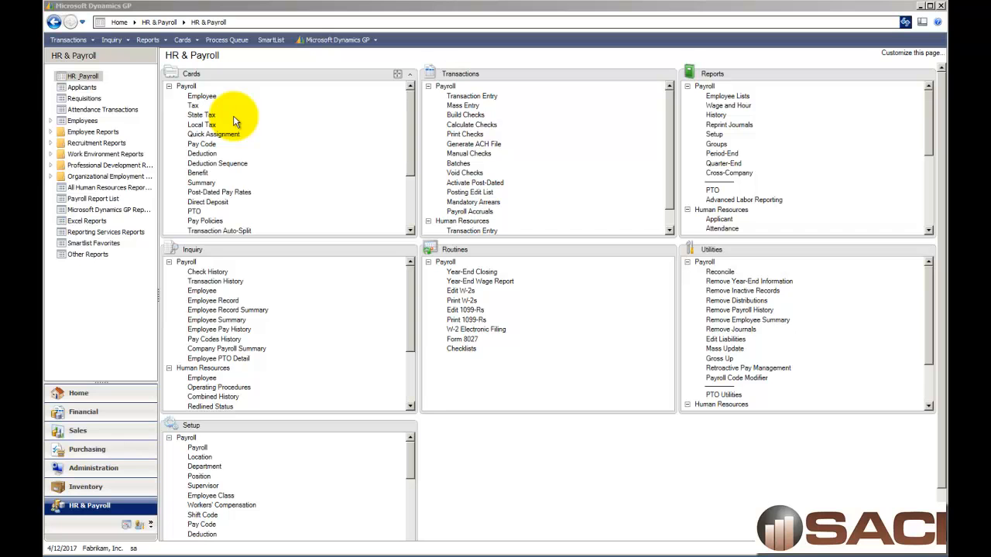
{"action": "mouse_move", "coordinate": [223, 83]}
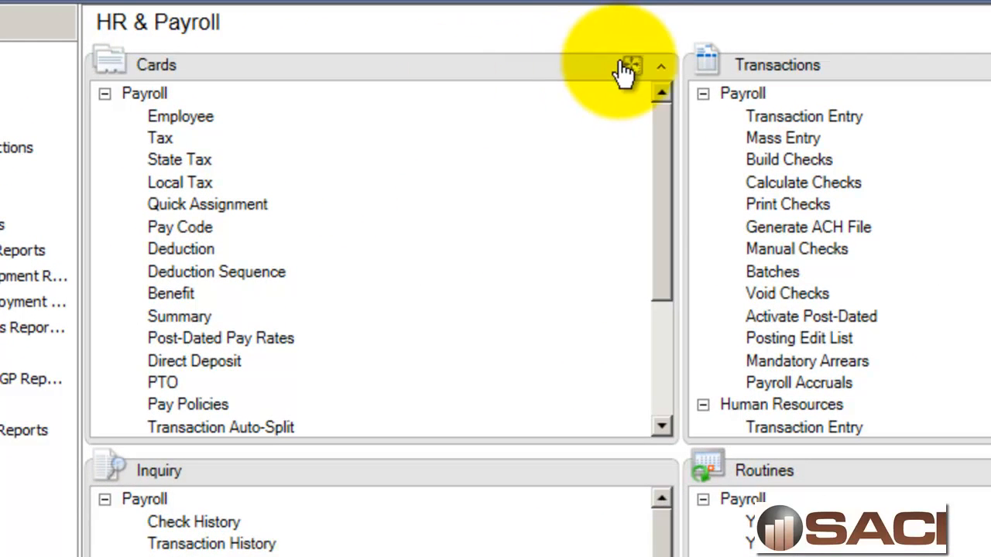
{"action": "mouse_move", "coordinate": [632, 65]}
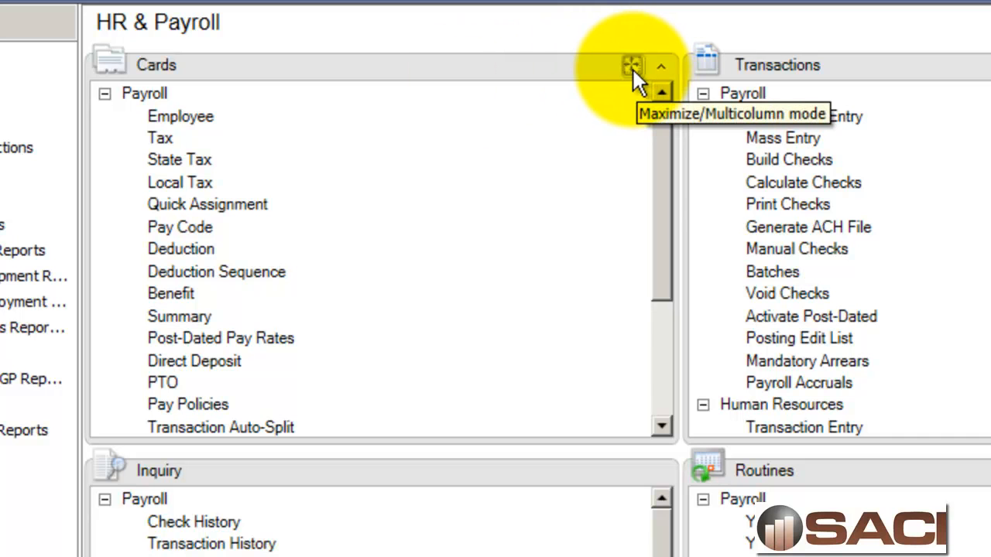
- Maximize the Cards panel to show Payroll and Human Resources entries
{"action": "left_click", "coordinate": [632, 65]}
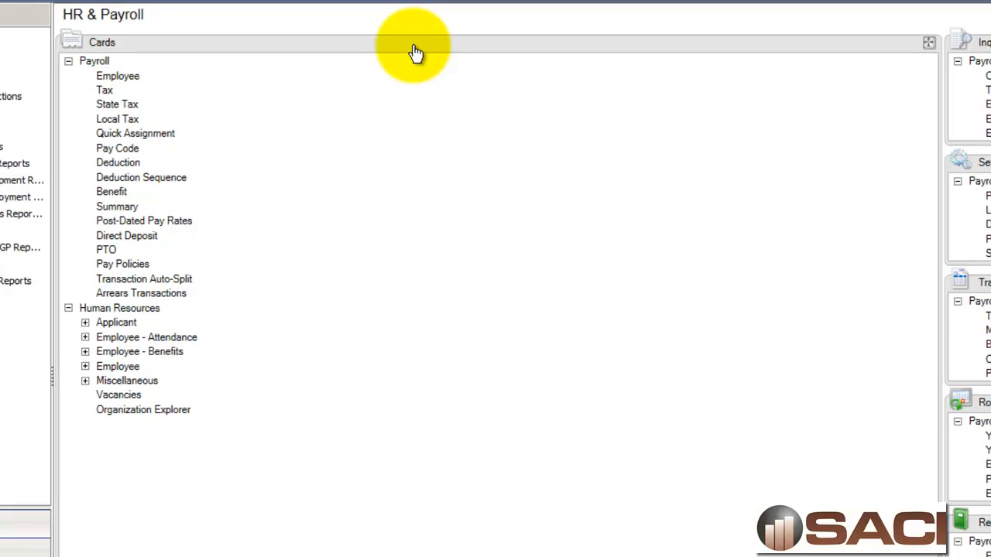
{"action": "mouse_move", "coordinate": [73, 81]}
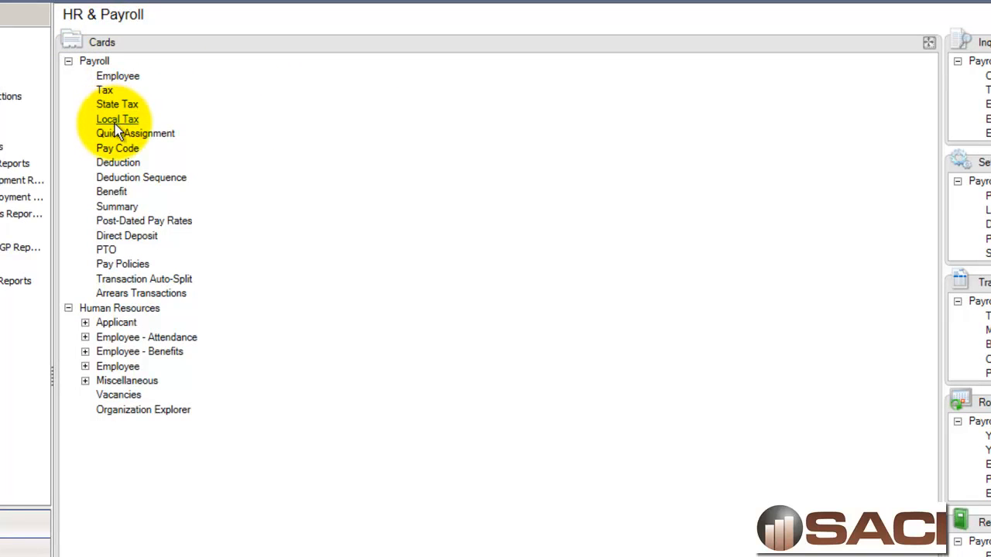
{"action": "left_click", "coordinate": [117, 148]}
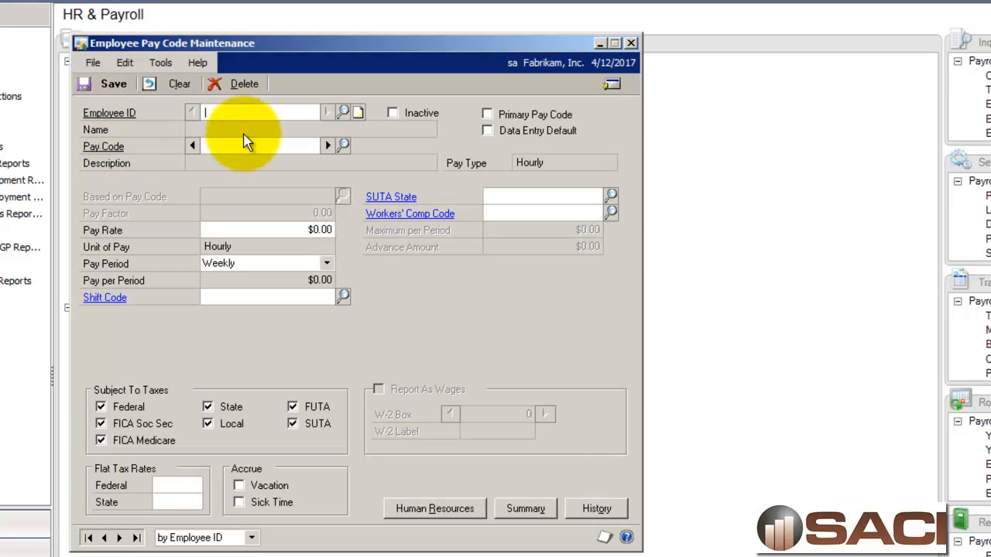
{"action": "left_click", "coordinate": [343, 112]}
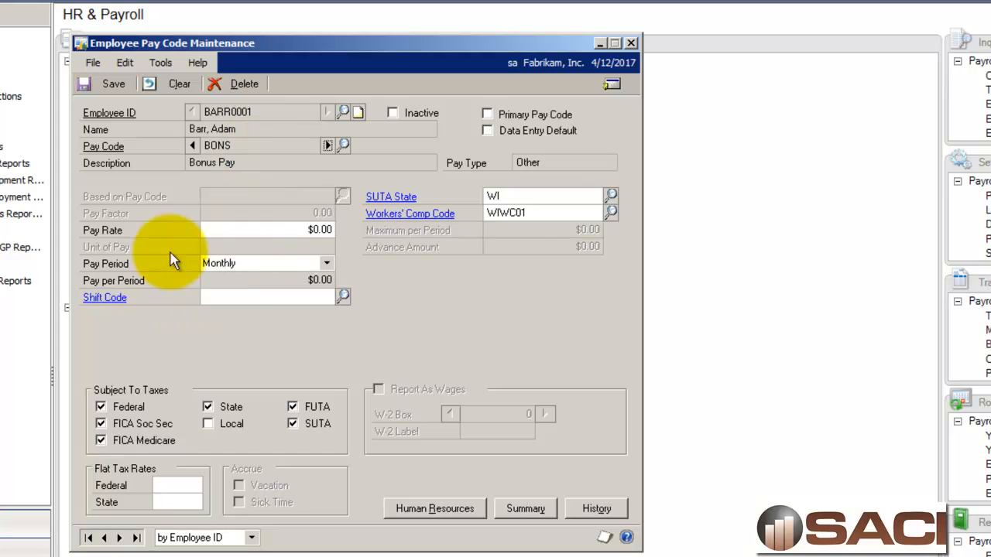
{"action": "mouse_move", "coordinate": [243, 83]}
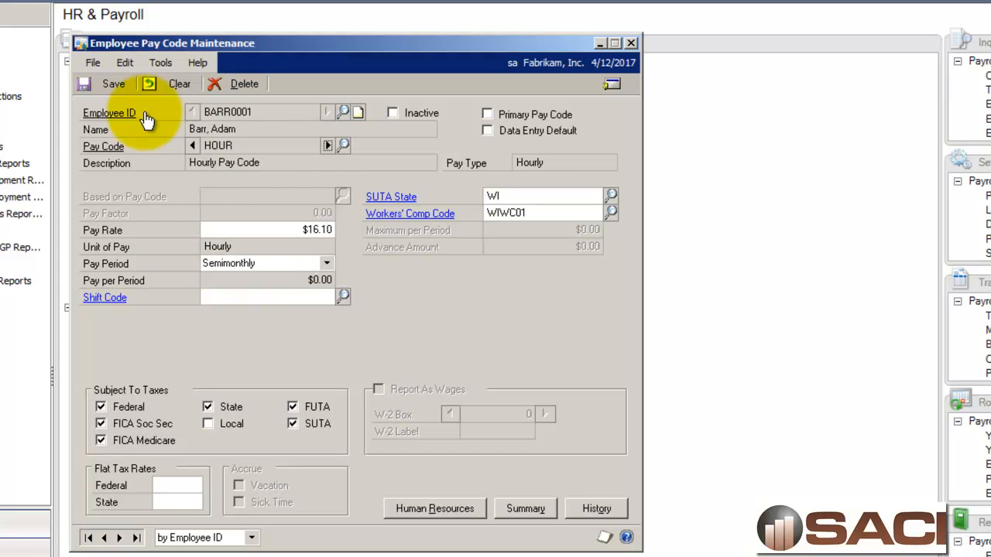
{"action": "mouse_move", "coordinate": [191, 281]}
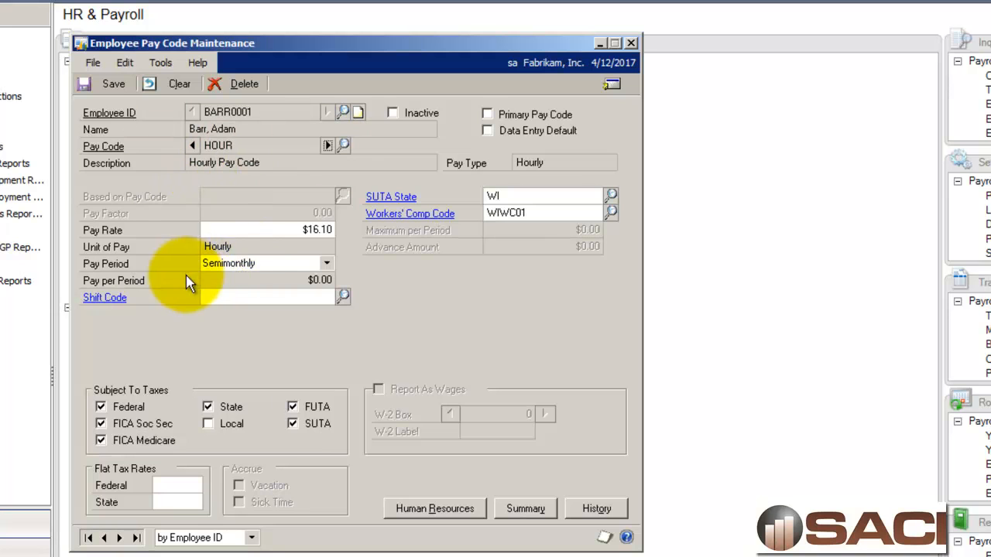
{"action": "mouse_move", "coordinate": [387, 224]}
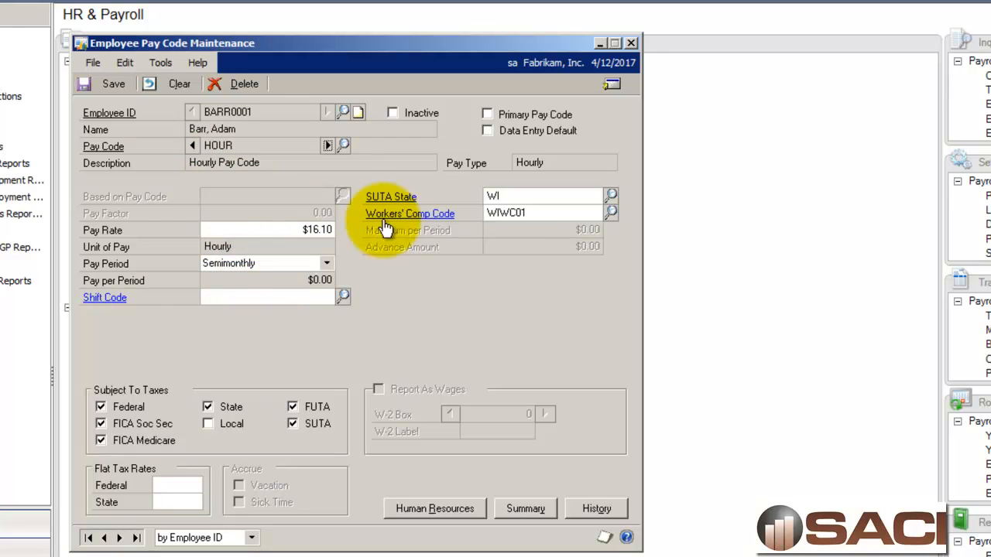
{"action": "mouse_move", "coordinate": [441, 196]}
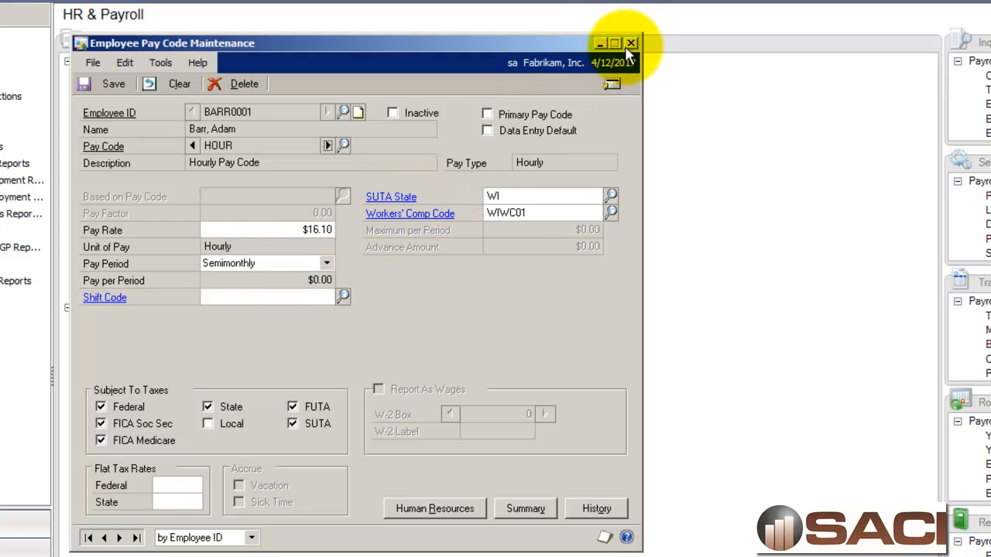
- Open employee BARR0001's deductions and browse to the MED Medical Flex deduction
{"action": "left_click", "coordinate": [631, 43]}
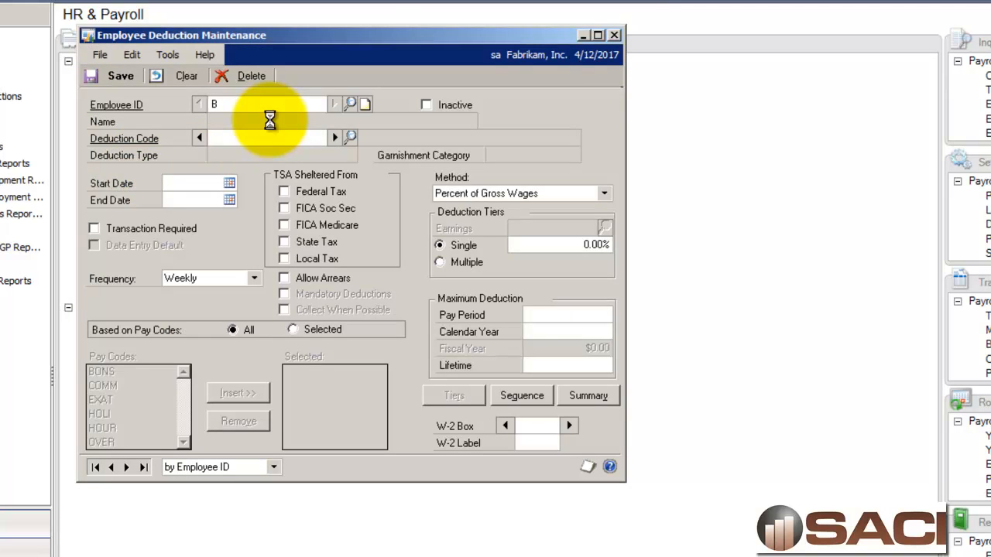
{"action": "type", "text": "BARR0001"}
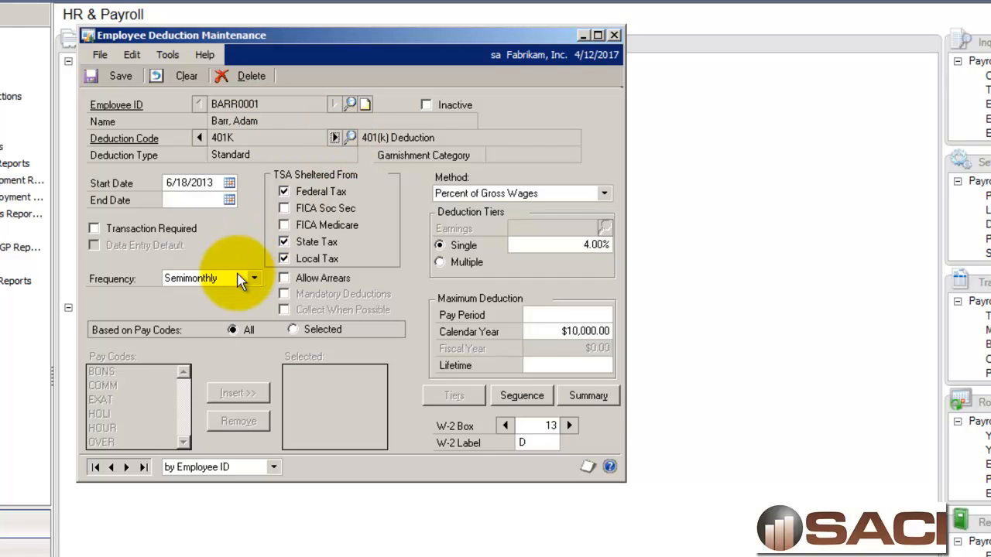
{"action": "left_click", "coordinate": [335, 138]}
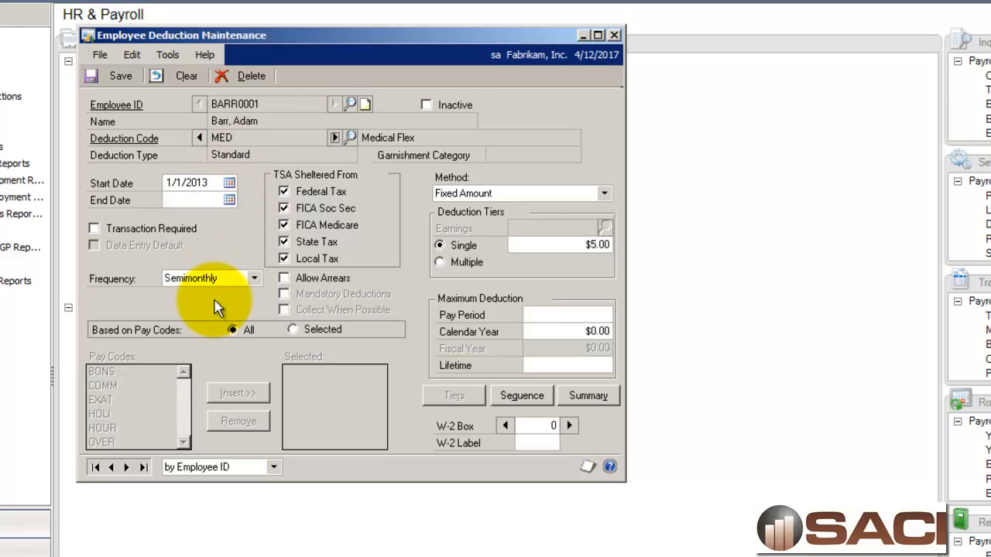
{"action": "mouse_move", "coordinate": [399, 147]}
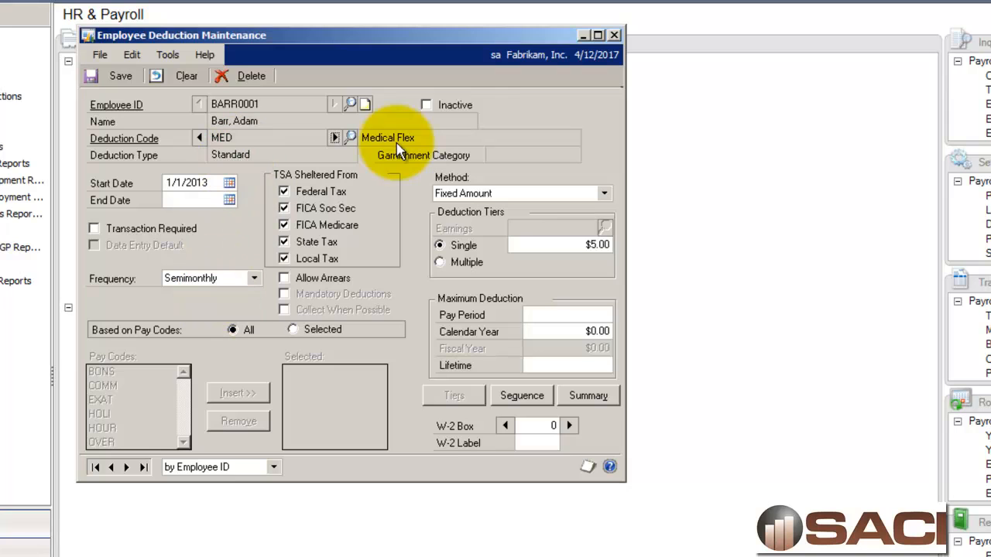
- Close the Employee Deduction Maintenance window
{"action": "left_click", "coordinate": [614, 35]}
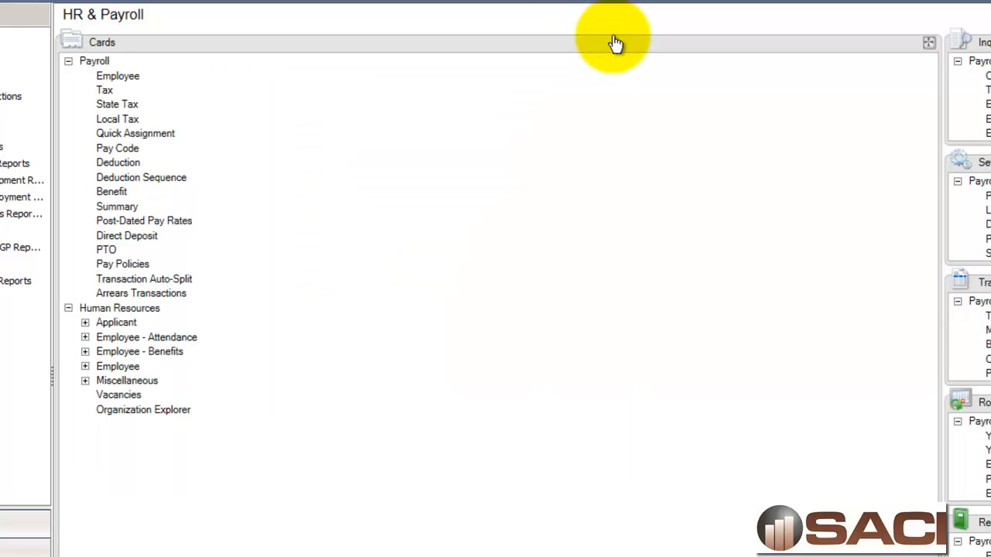
{"action": "mouse_move", "coordinate": [669, 89]}
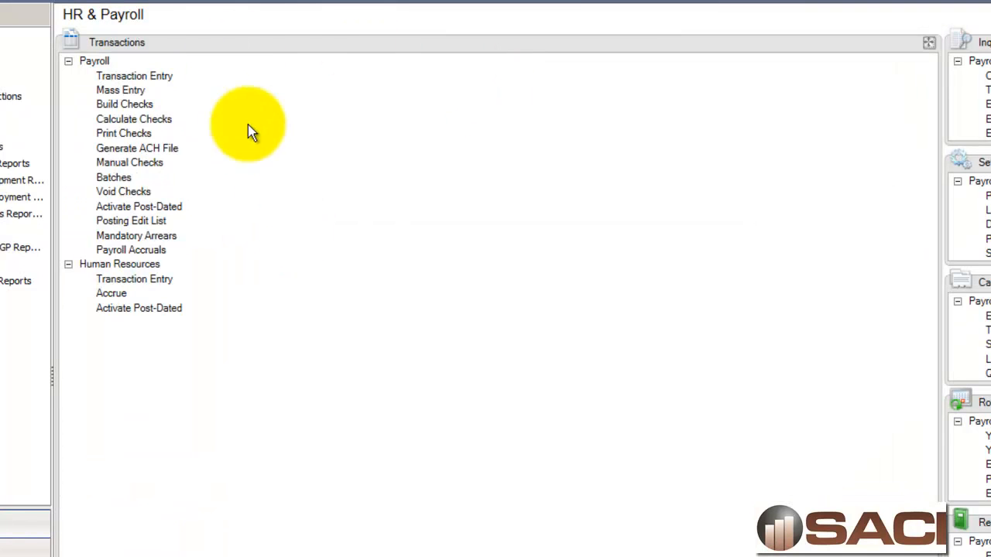
{"action": "mouse_move", "coordinate": [207, 102]}
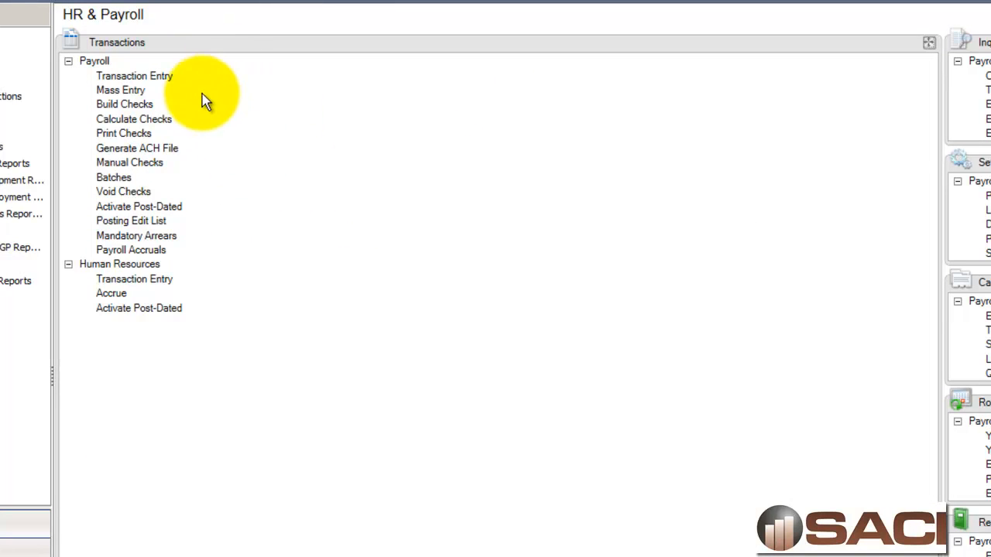
{"action": "mouse_move", "coordinate": [213, 102]}
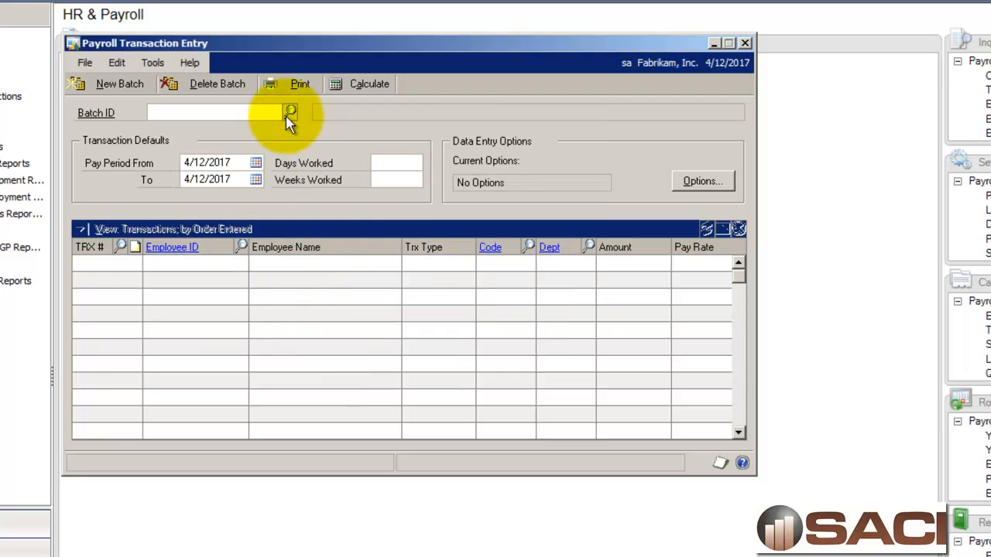
{"action": "left_click", "coordinate": [290, 112]}
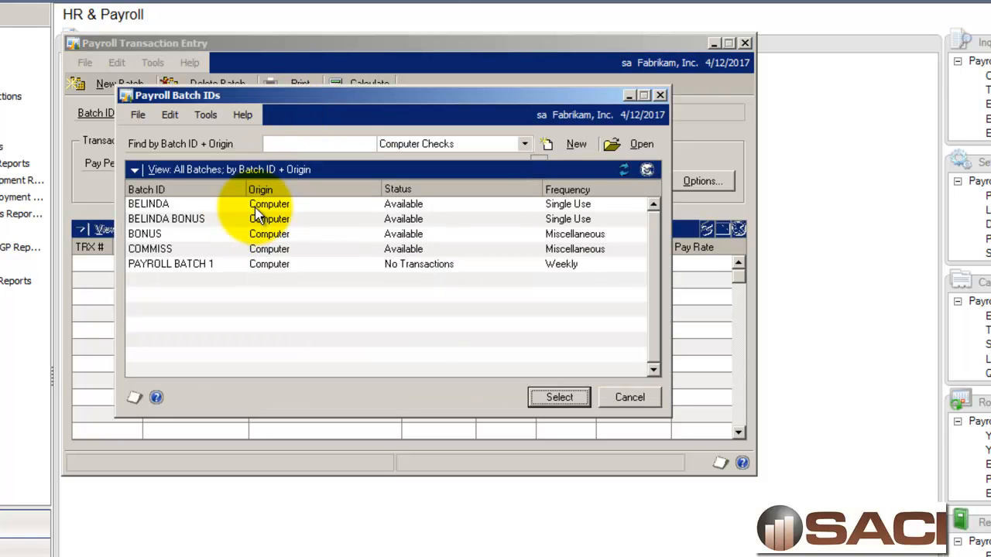
{"action": "left_click", "coordinate": [559, 397]}
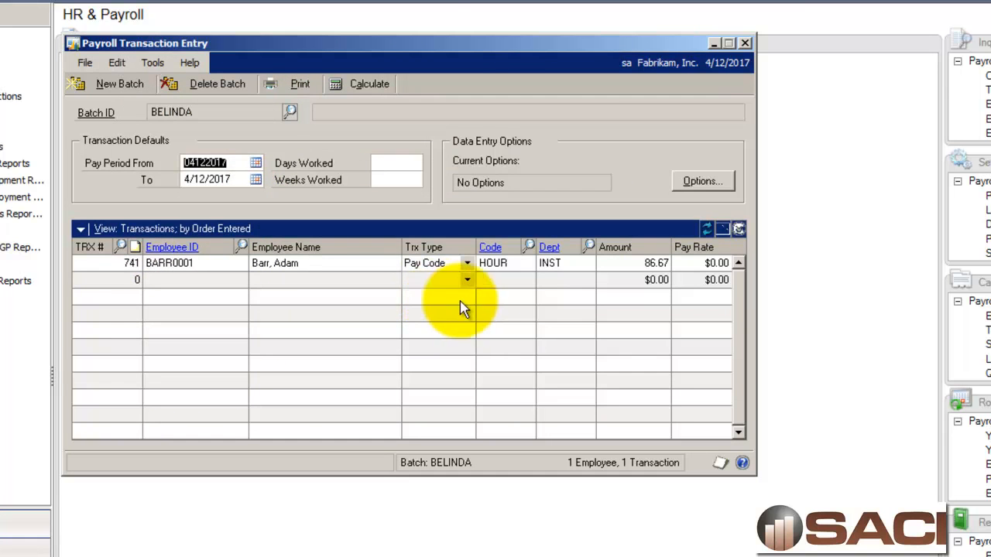
{"action": "mouse_move", "coordinate": [697, 274]}
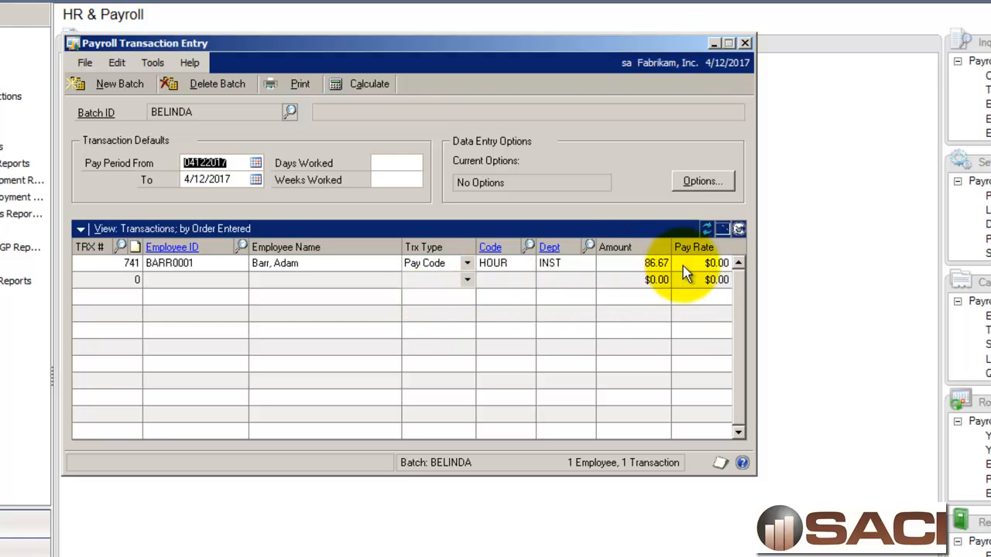
{"action": "mouse_move", "coordinate": [163, 133]}
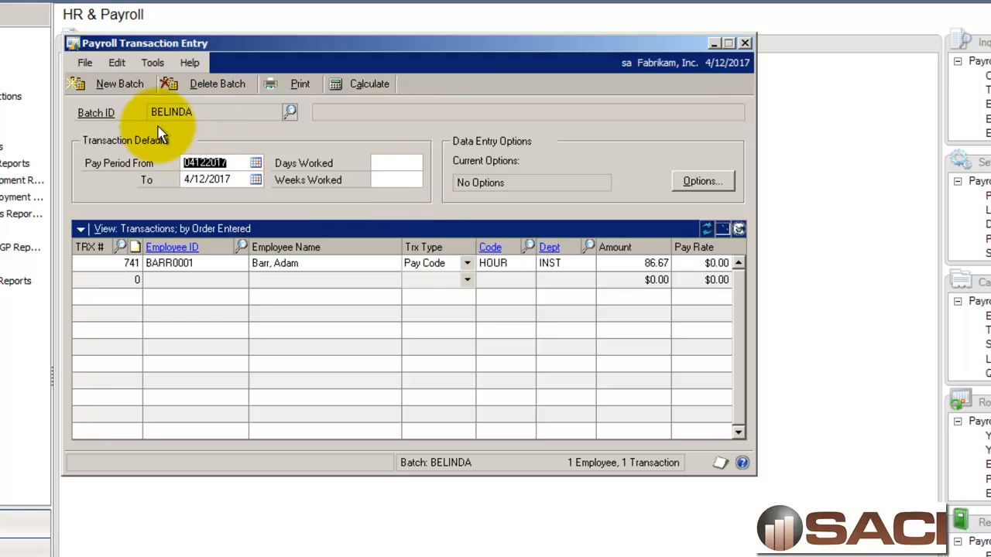
{"action": "mouse_move", "coordinate": [290, 127]}
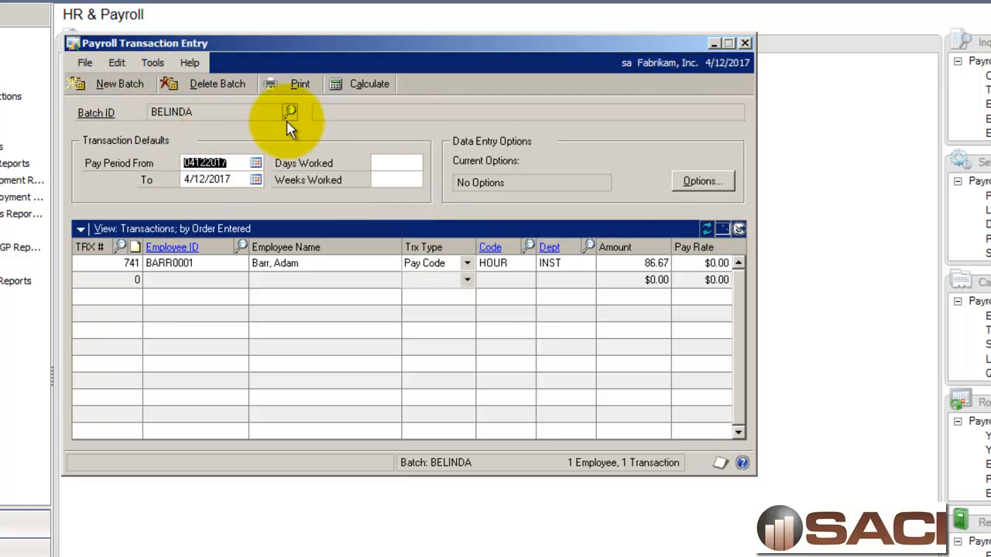
{"action": "left_click", "coordinate": [289, 112]}
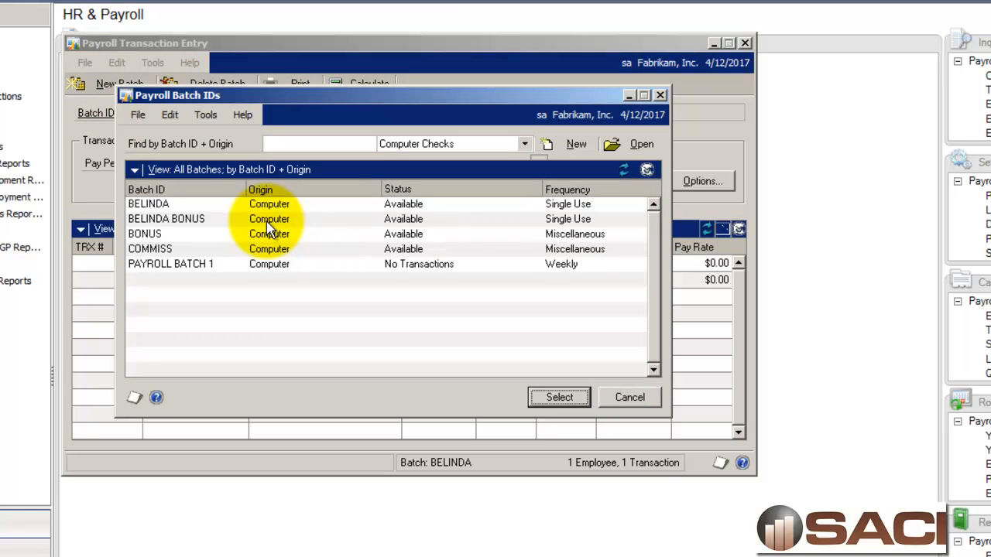
{"action": "left_click", "coordinate": [559, 397]}
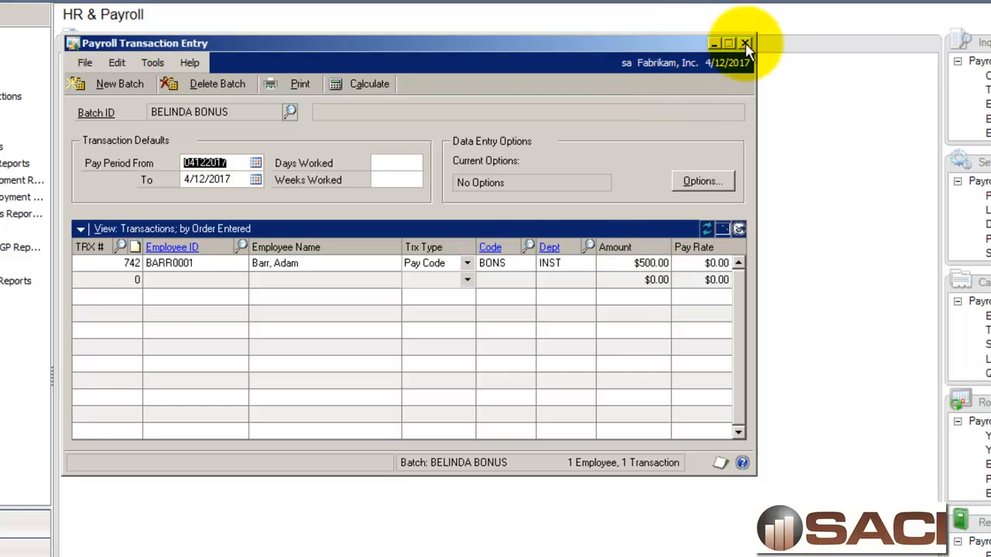
- Close Payroll Transaction Entry and open the Build Payroll Checks window
{"action": "left_click", "coordinate": [745, 43]}
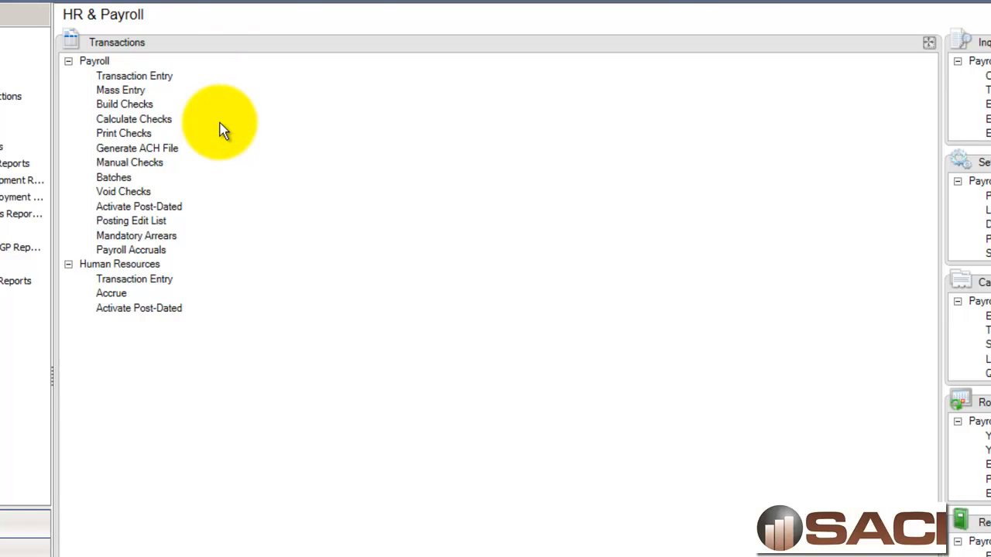
{"action": "left_click", "coordinate": [124, 103]}
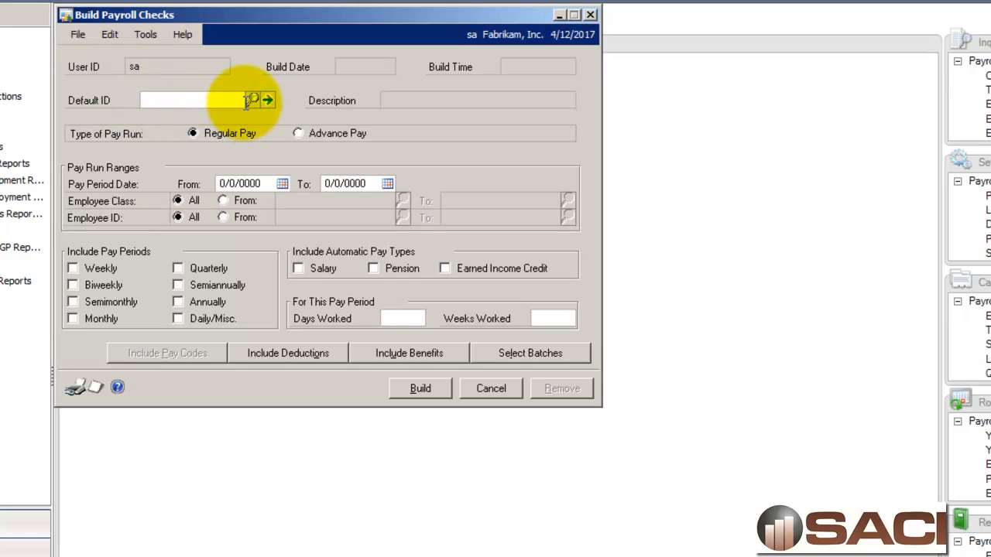
{"action": "mouse_move", "coordinate": [253, 101]}
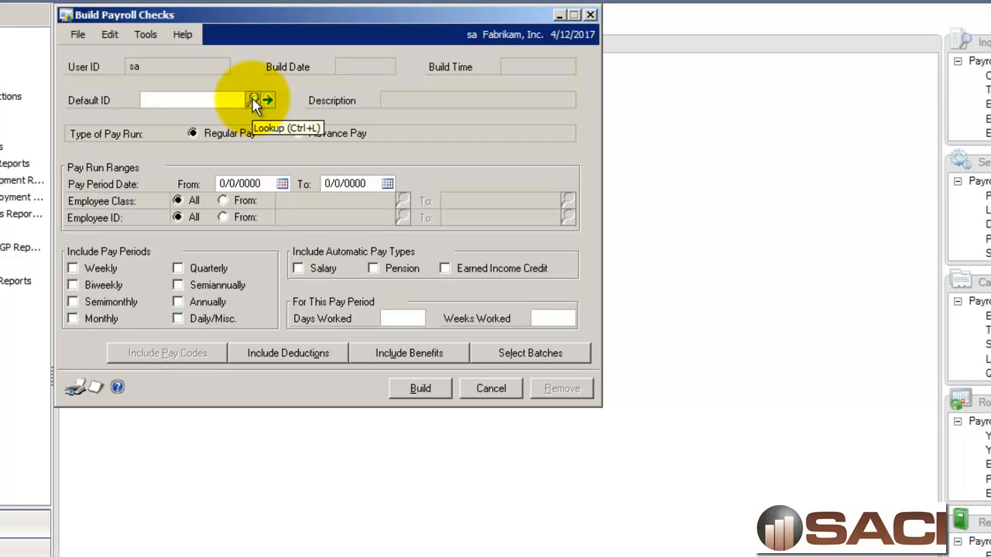
- Apply the SEMIMONTHLY check defaults for BARR0001, pay period 4/1/2017–4/12/2017
{"action": "left_click", "coordinate": [254, 100]}
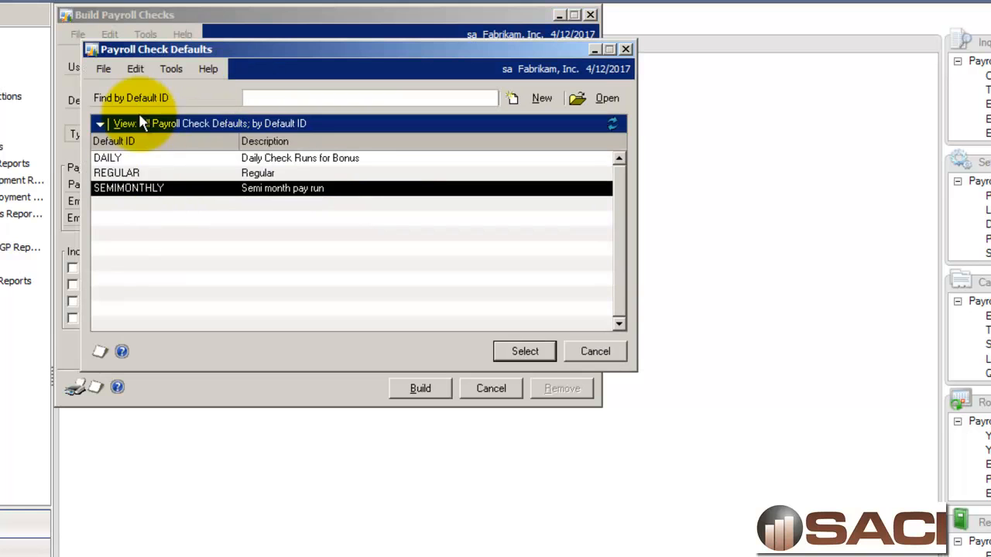
{"action": "left_click", "coordinate": [524, 351]}
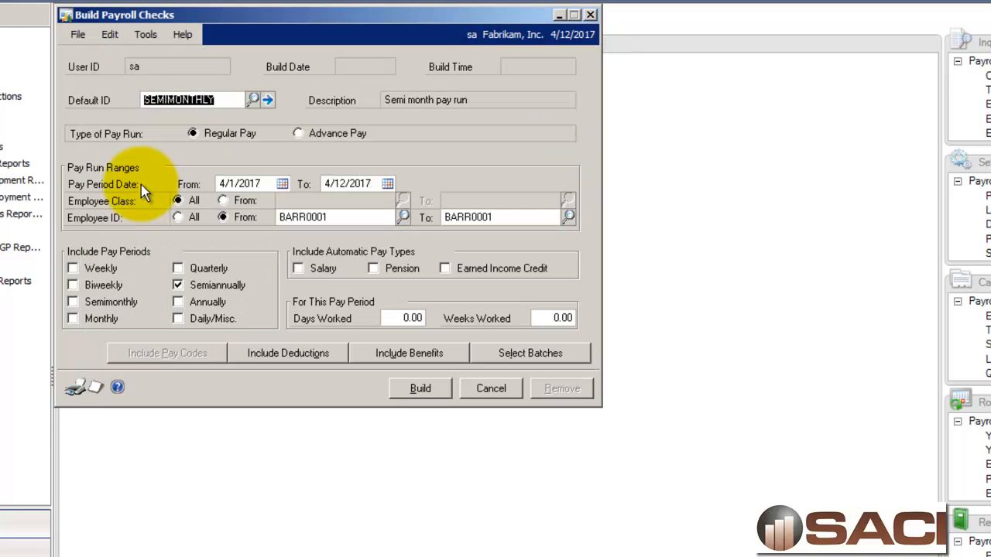
{"action": "mouse_move", "coordinate": [169, 174]}
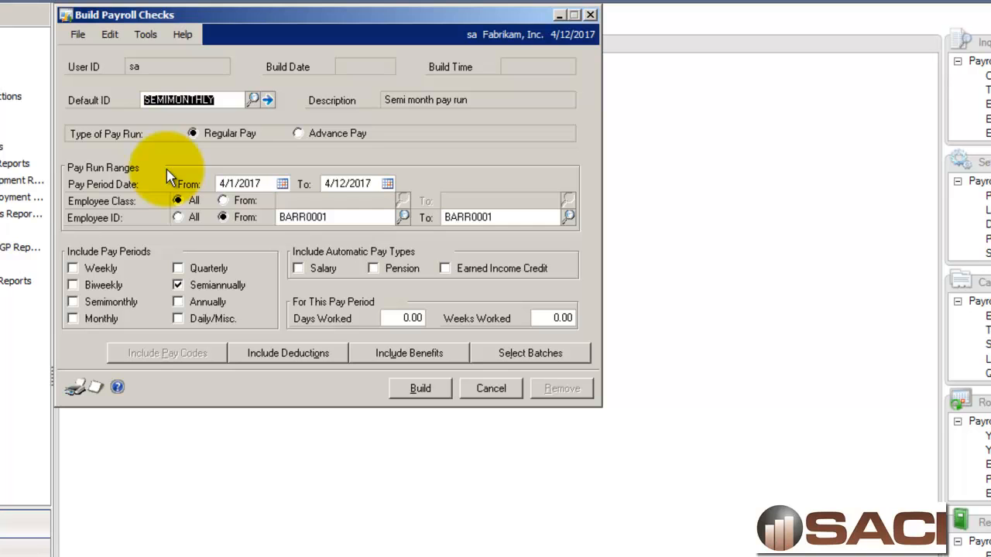
{"action": "mouse_move", "coordinate": [147, 244]}
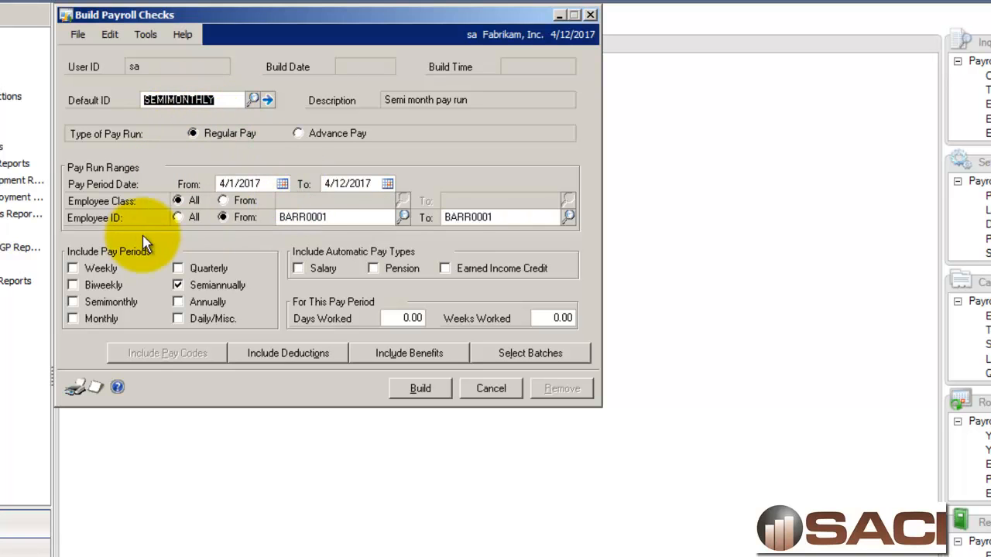
{"action": "mouse_move", "coordinate": [387, 257]}
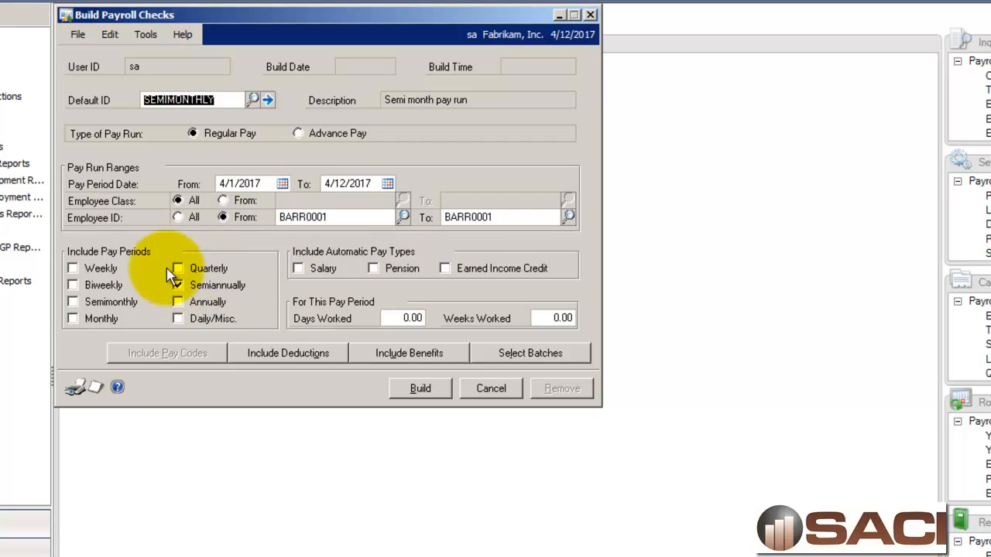
{"action": "left_click", "coordinate": [178, 285]}
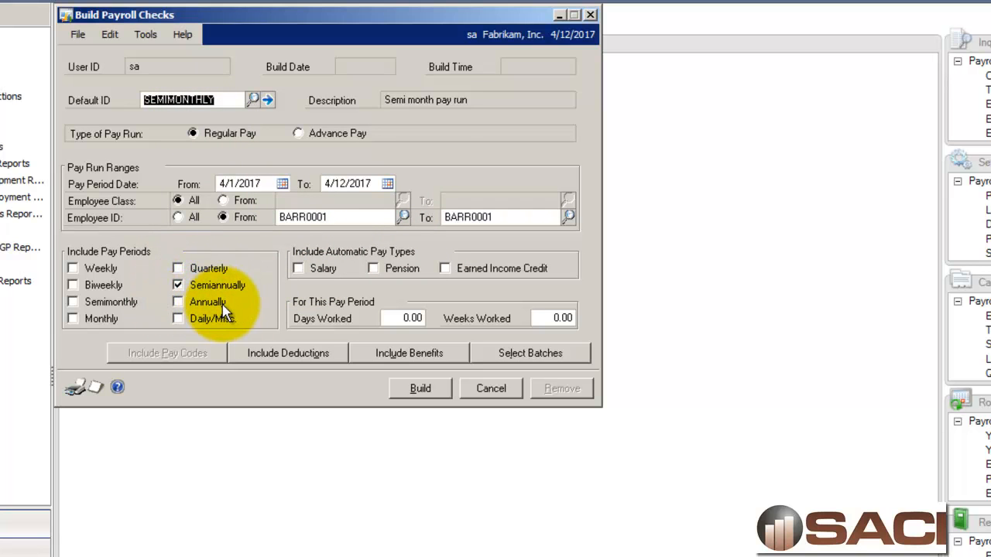
{"action": "left_click", "coordinate": [288, 352]}
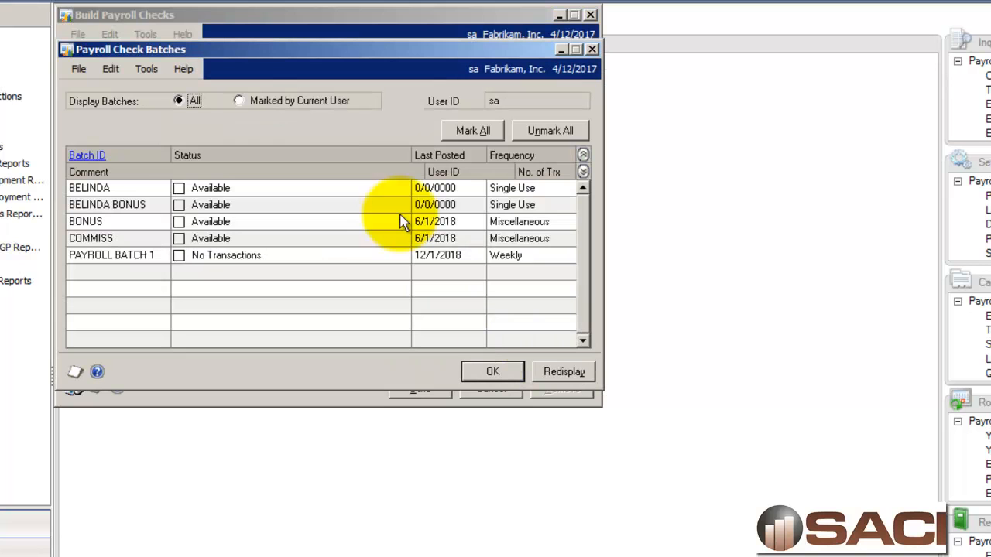
- Select the batch to include and build the payroll checks
{"action": "left_click", "coordinate": [178, 187]}
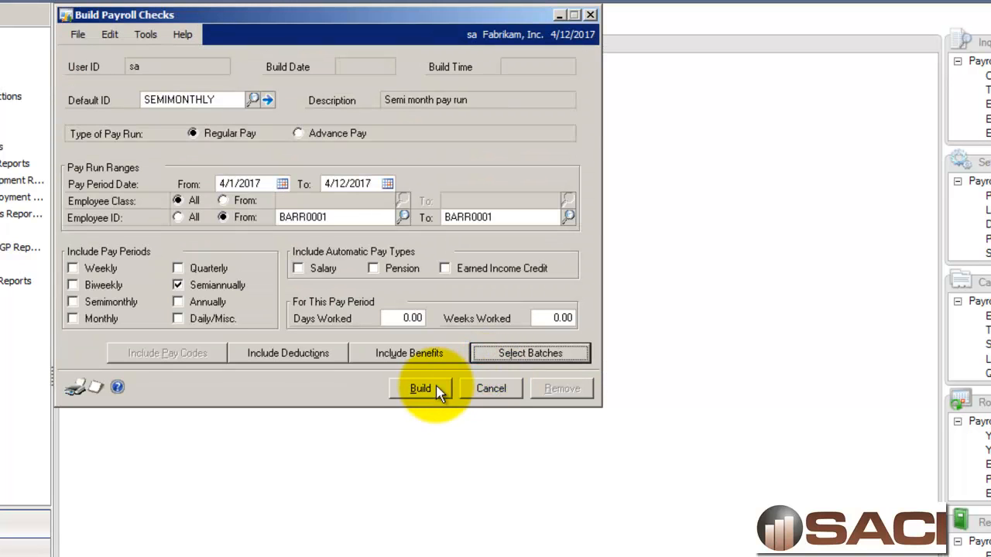
{"action": "left_click", "coordinate": [420, 389]}
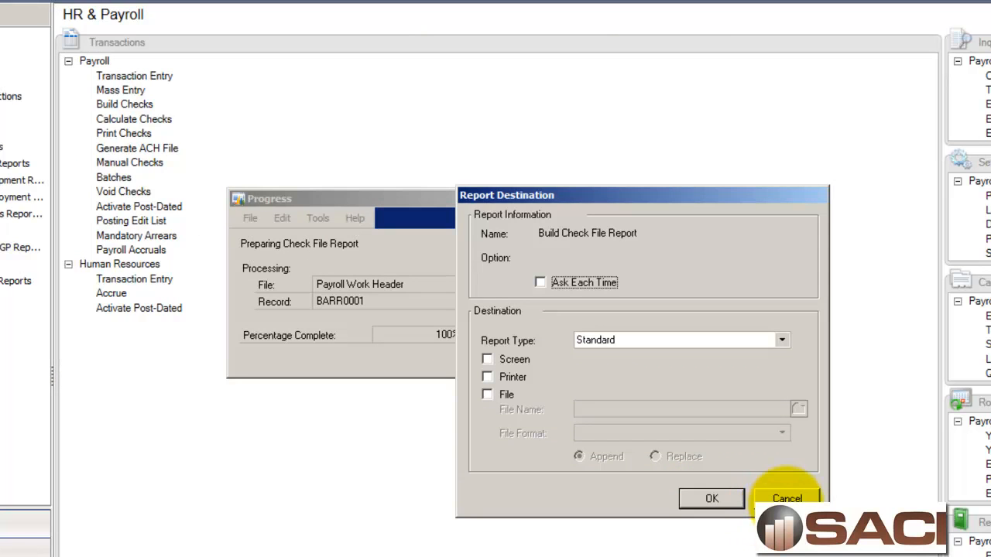
{"action": "left_click", "coordinate": [487, 359]}
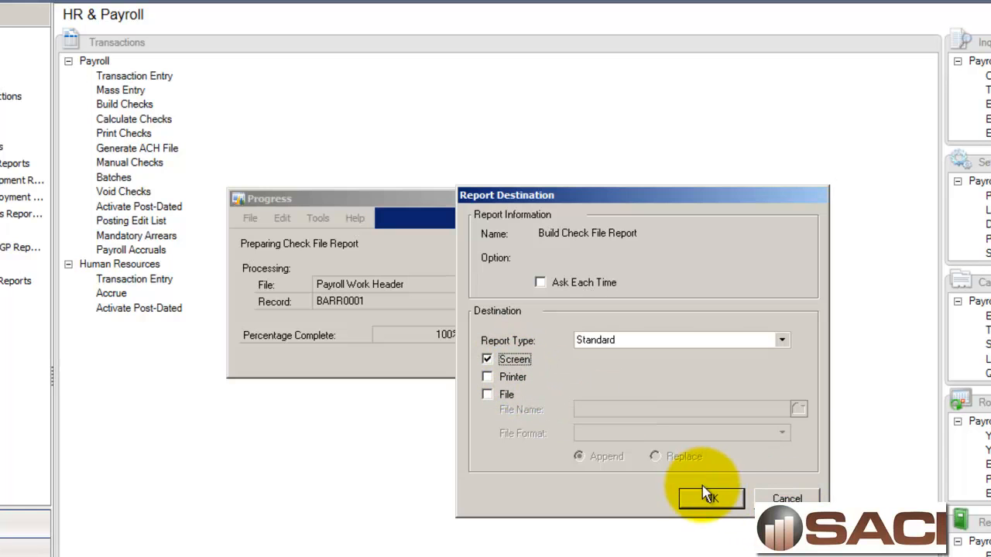
{"action": "left_click", "coordinate": [710, 499]}
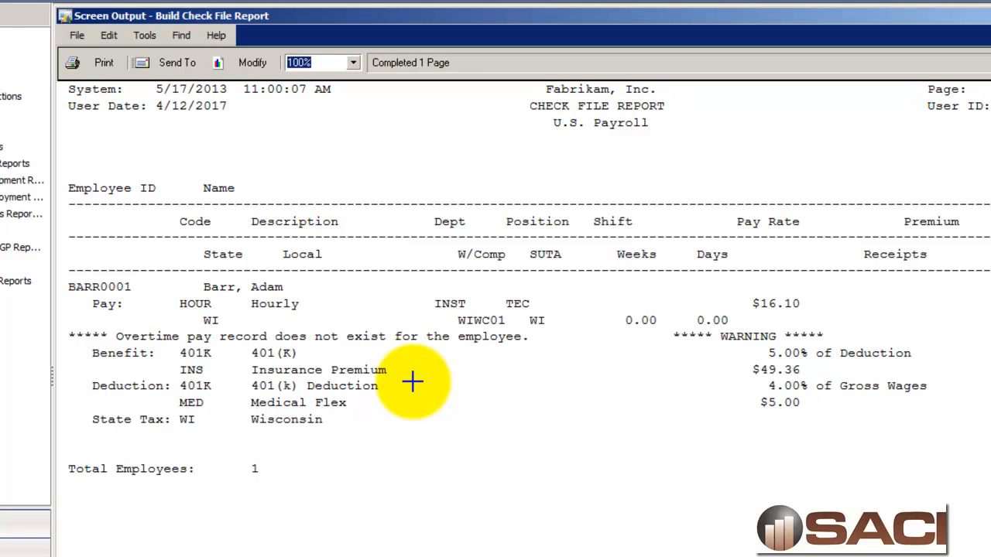
{"action": "mouse_move", "coordinate": [606, 381]}
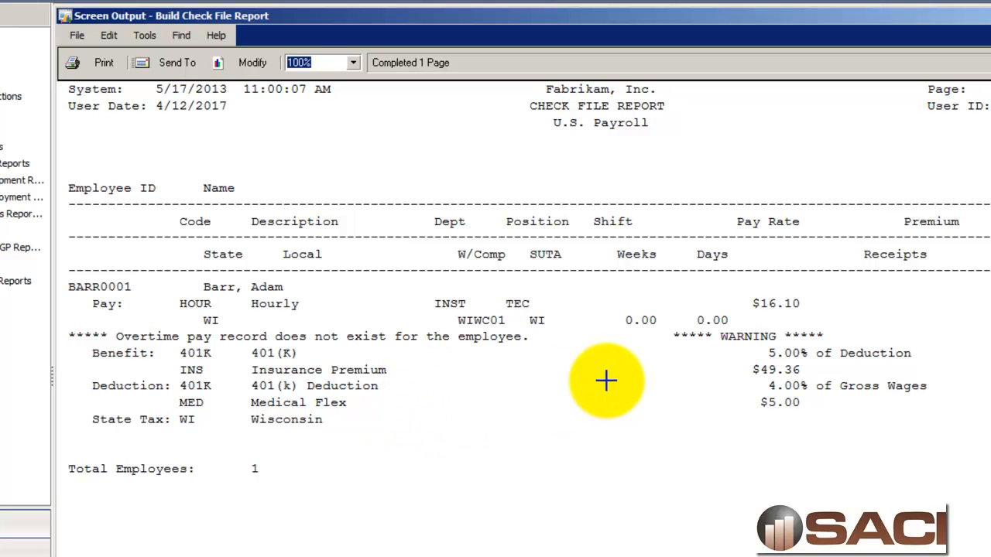
{"action": "mouse_move", "coordinate": [972, 243]}
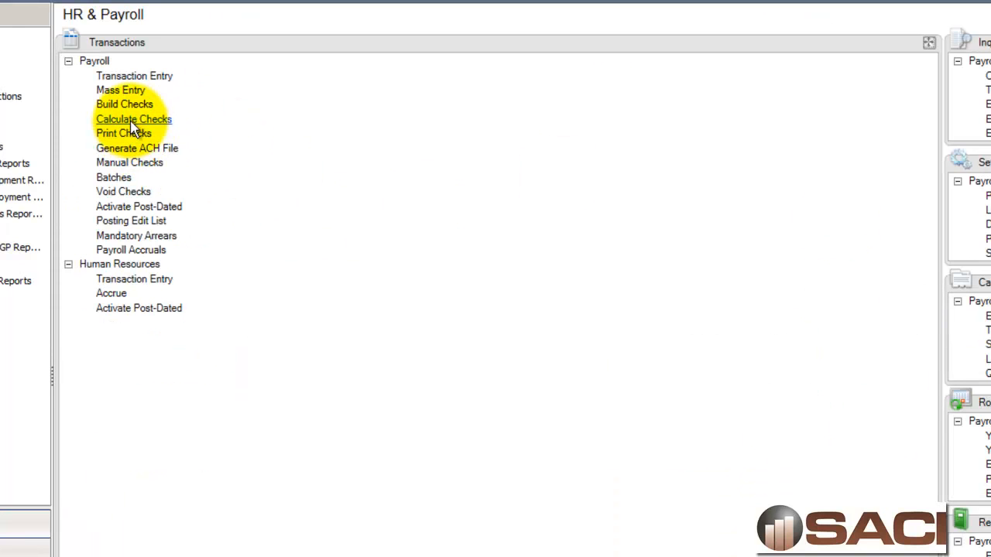
- Calculate checks and view the Precheck Report showing $1,395.39 gross wages on screen
{"action": "left_click", "coordinate": [134, 119]}
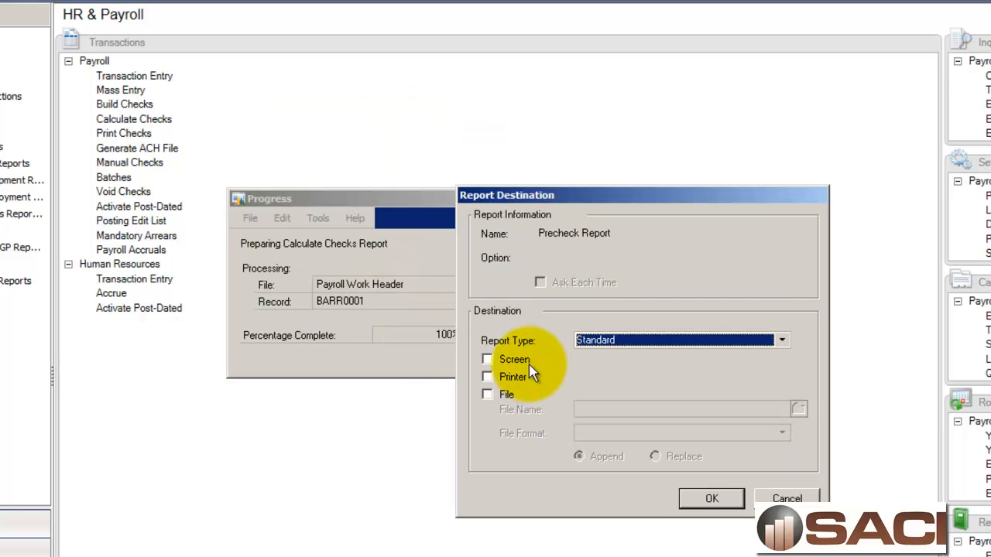
{"action": "left_click", "coordinate": [487, 359]}
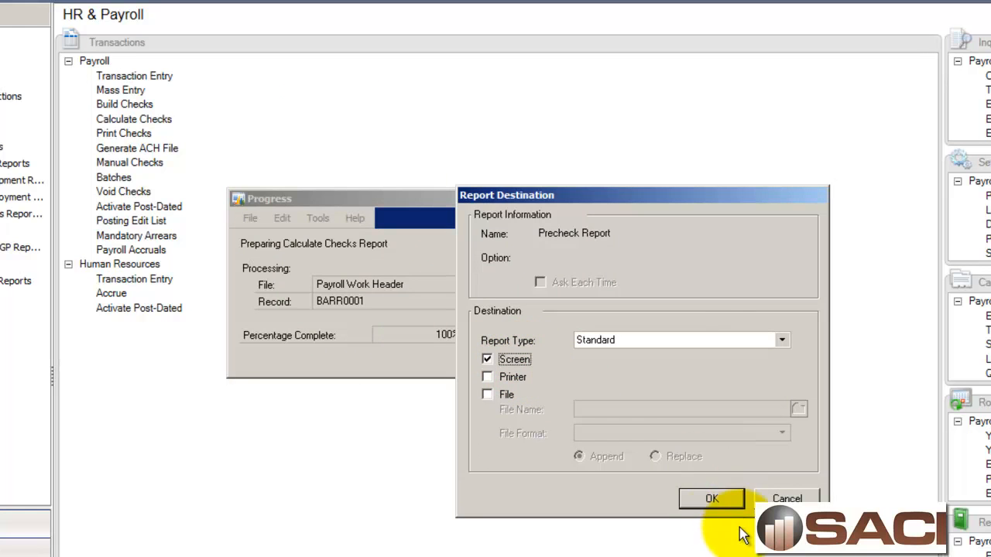
{"action": "left_click", "coordinate": [712, 498]}
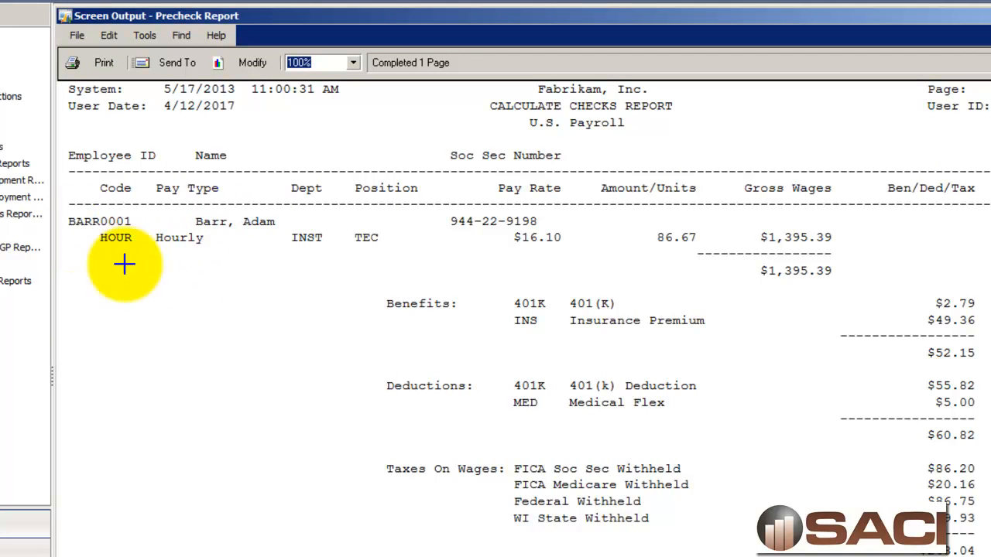
{"action": "mouse_move", "coordinate": [725, 510]}
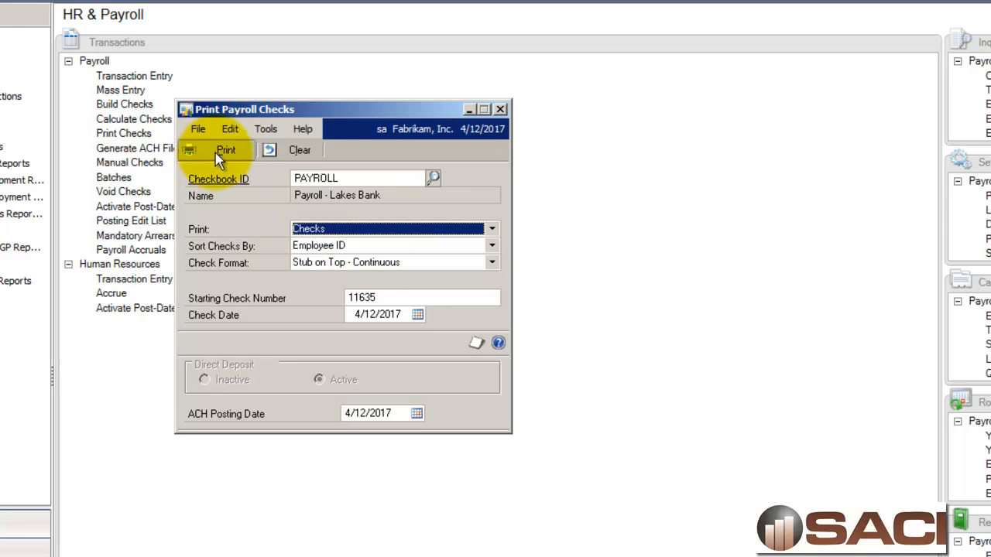
- Print the payroll checks, starting at check number 11635, to the screen
{"action": "left_click", "coordinate": [225, 149]}
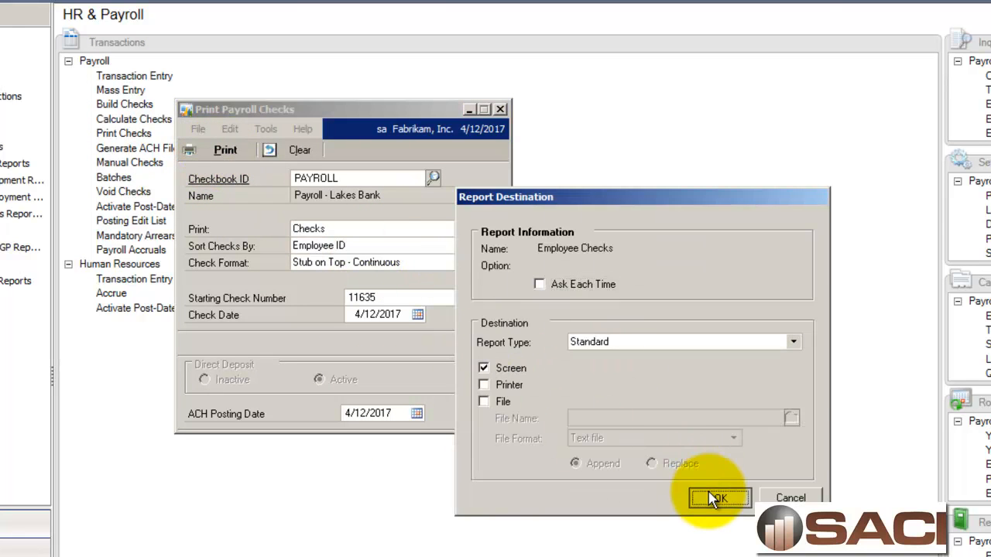
{"action": "left_click", "coordinate": [718, 497]}
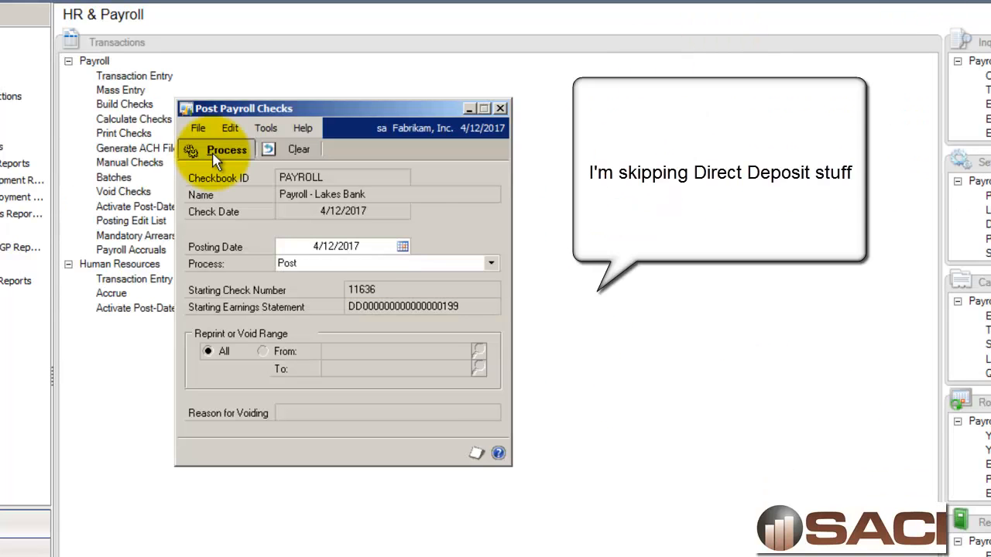
- Post the printed payroll checks without printing the Checkbook Posting Journal
{"action": "left_click", "coordinate": [225, 150]}
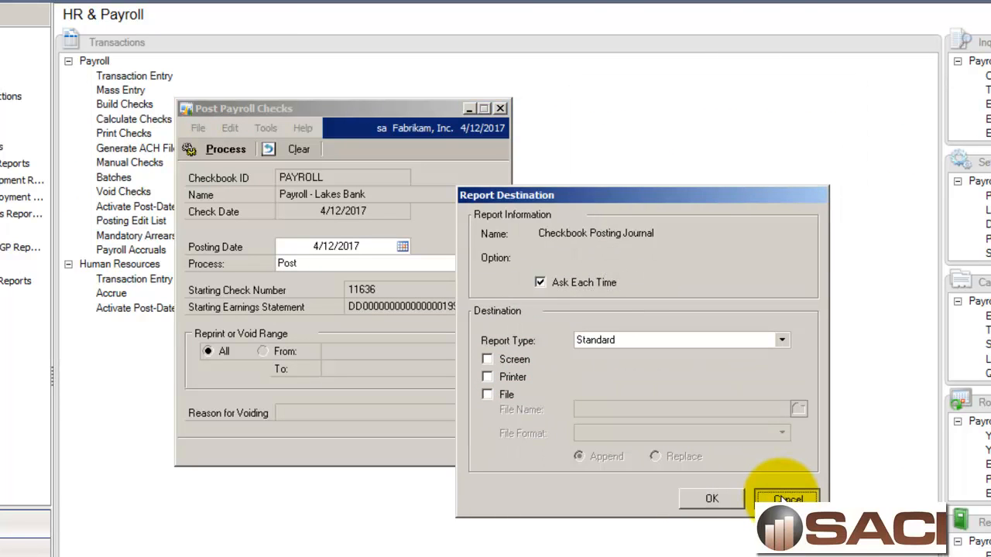
{"action": "left_click", "coordinate": [786, 498]}
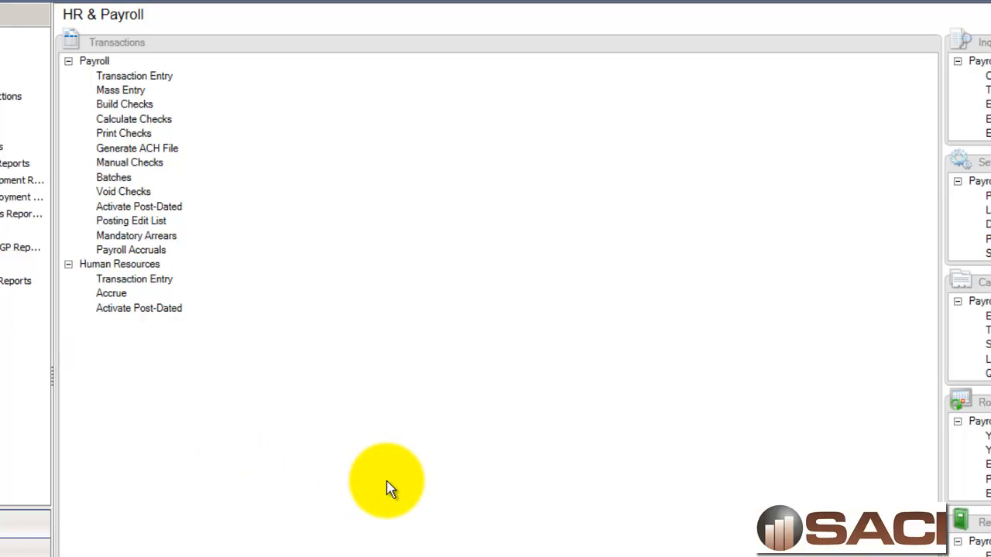
{"action": "mouse_move", "coordinate": [198, 159]}
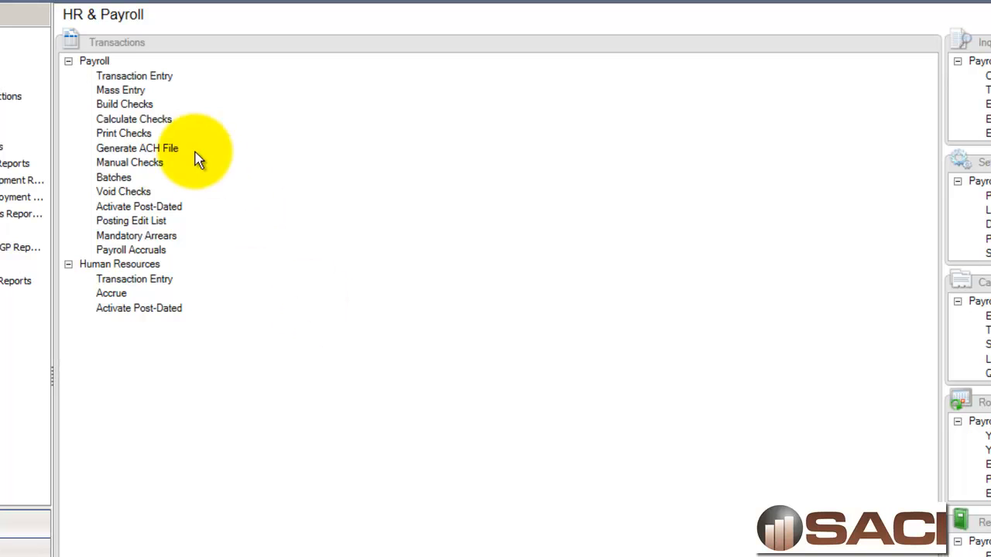
{"action": "mouse_move", "coordinate": [124, 104]}
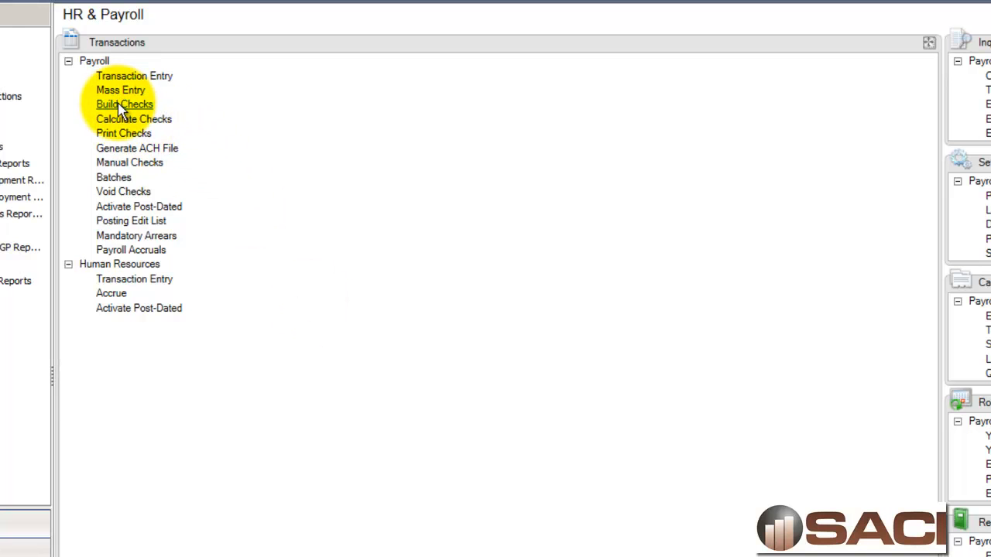
{"action": "left_click", "coordinate": [124, 105]}
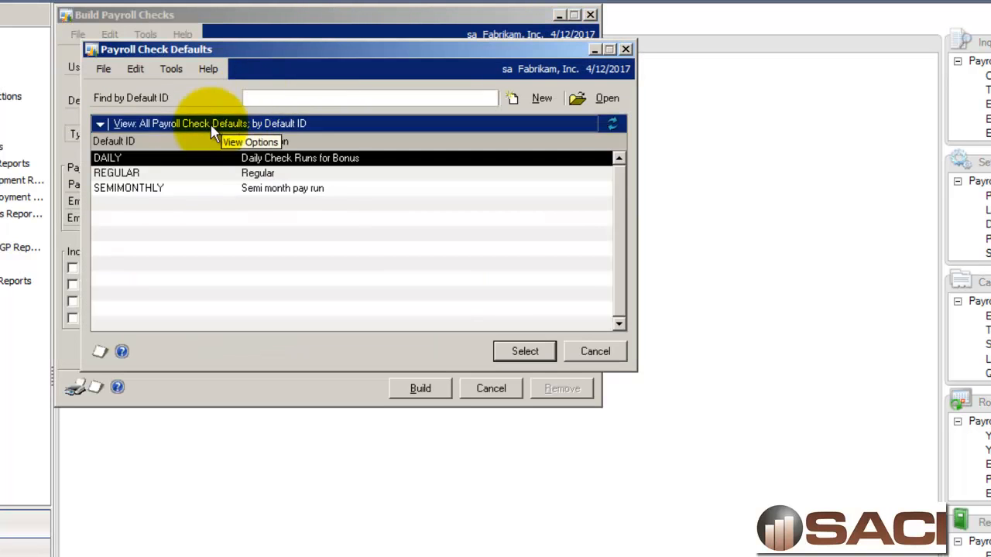
{"action": "mouse_move", "coordinate": [208, 169]}
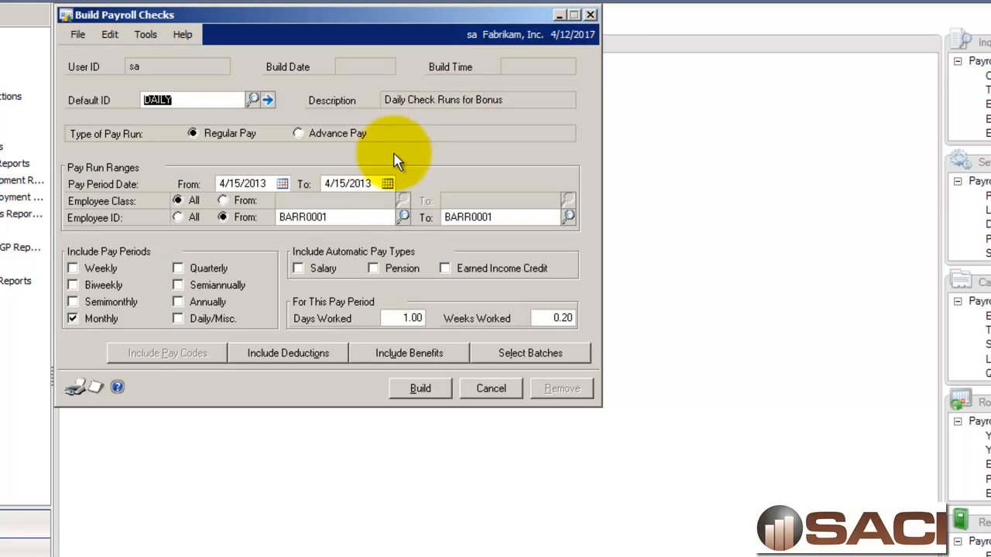
{"action": "left_click", "coordinate": [242, 183]}
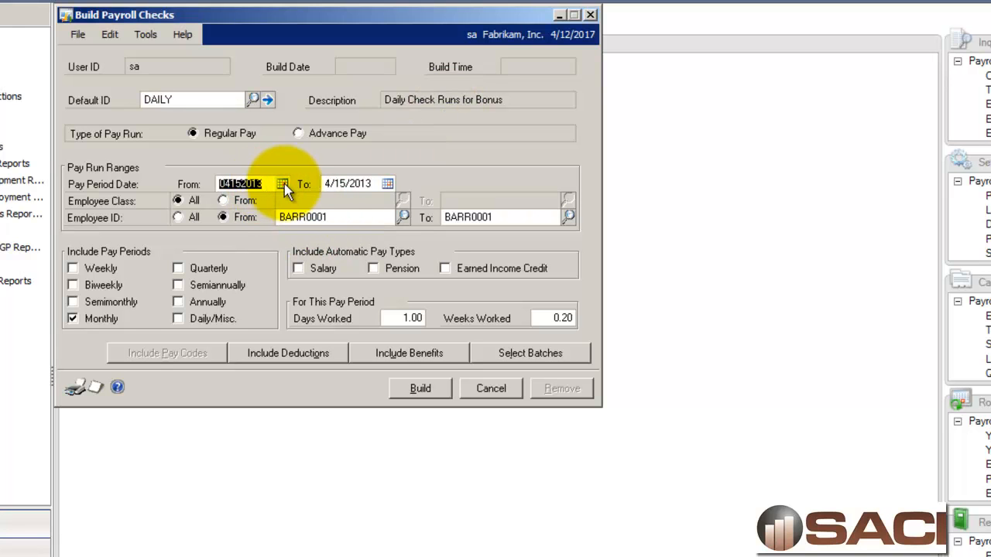
{"action": "type", "text": "03011"}
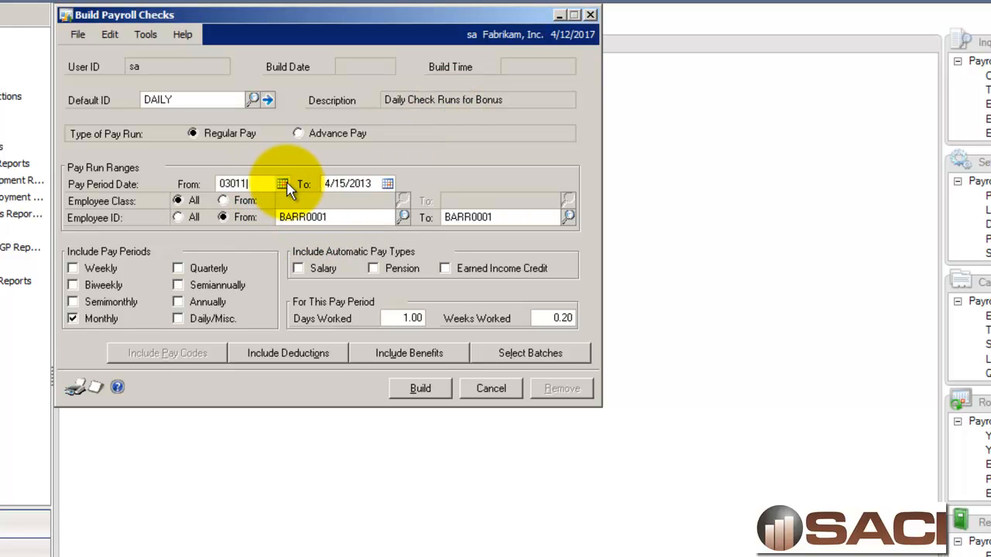
{"action": "type", "text": "033117"}
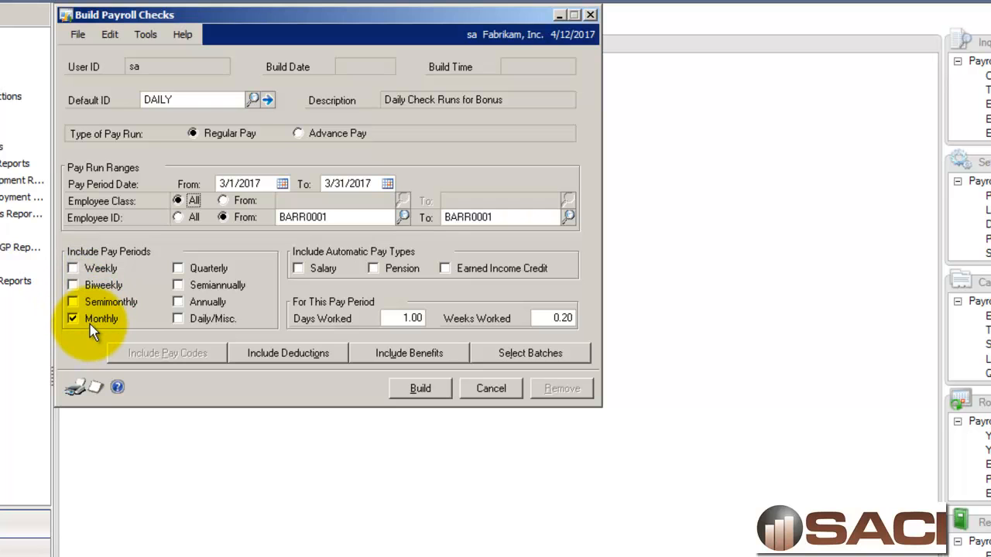
{"action": "mouse_move", "coordinate": [317, 364]}
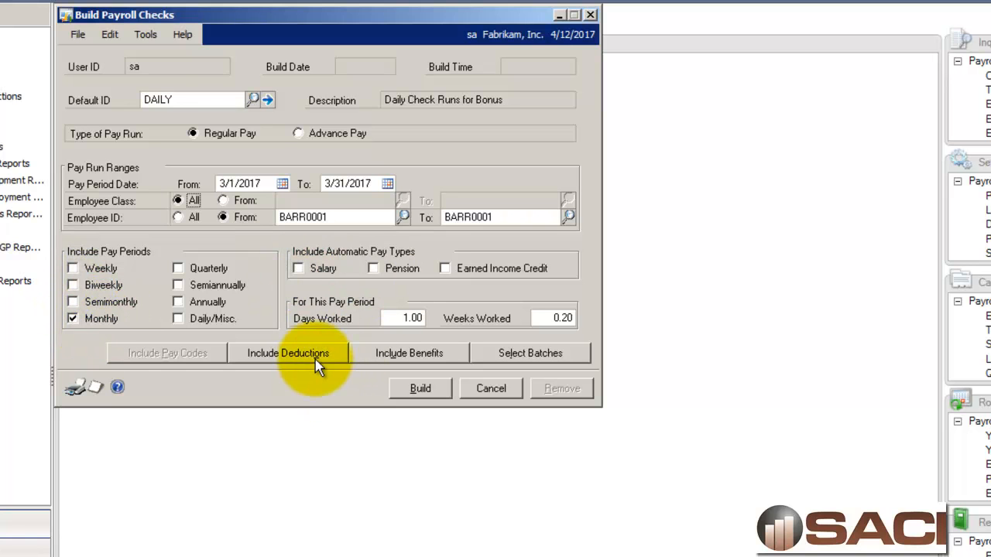
- Set deductions and benefits to None, then review and close the batch selection
{"action": "left_click", "coordinate": [288, 353]}
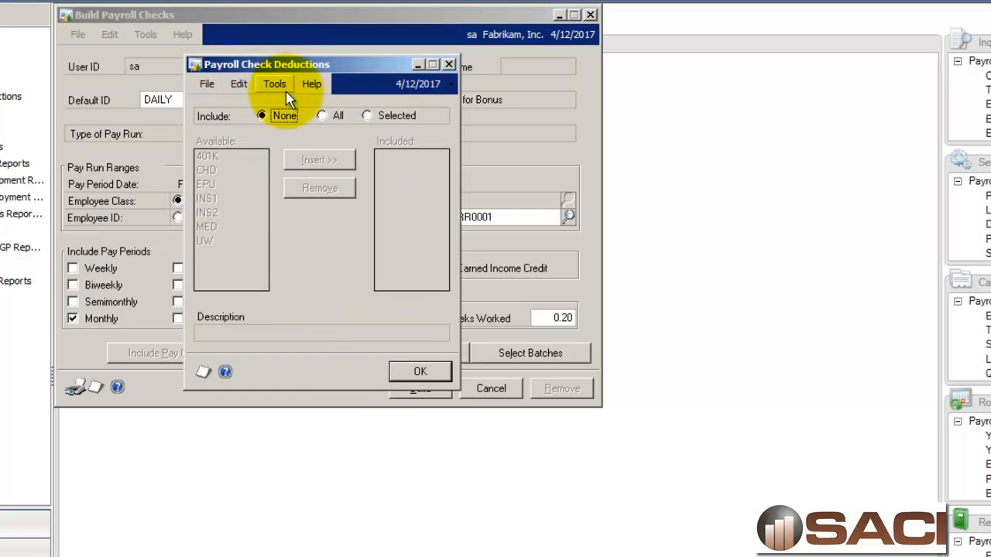
{"action": "mouse_move", "coordinate": [371, 321]}
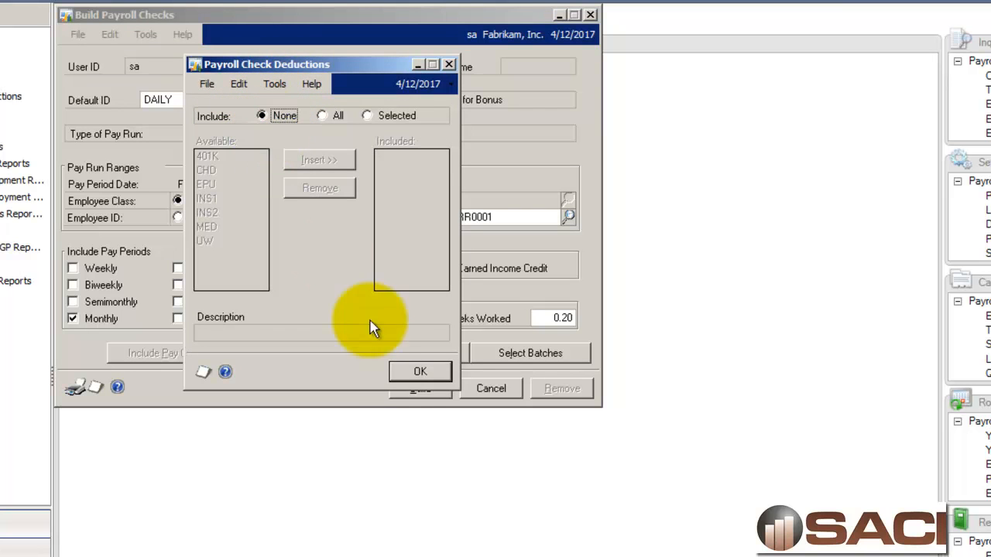
{"action": "left_click", "coordinate": [420, 370]}
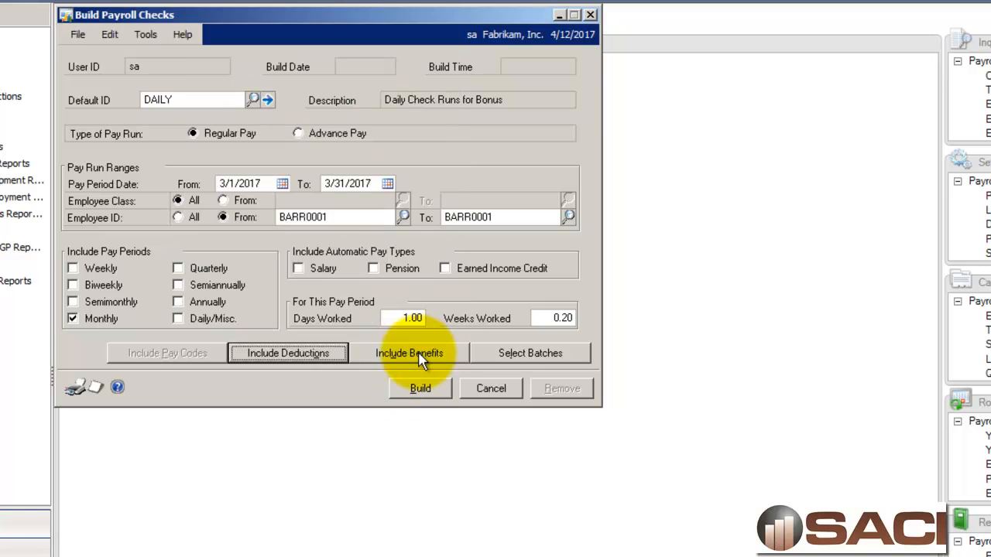
{"action": "left_click", "coordinate": [409, 353]}
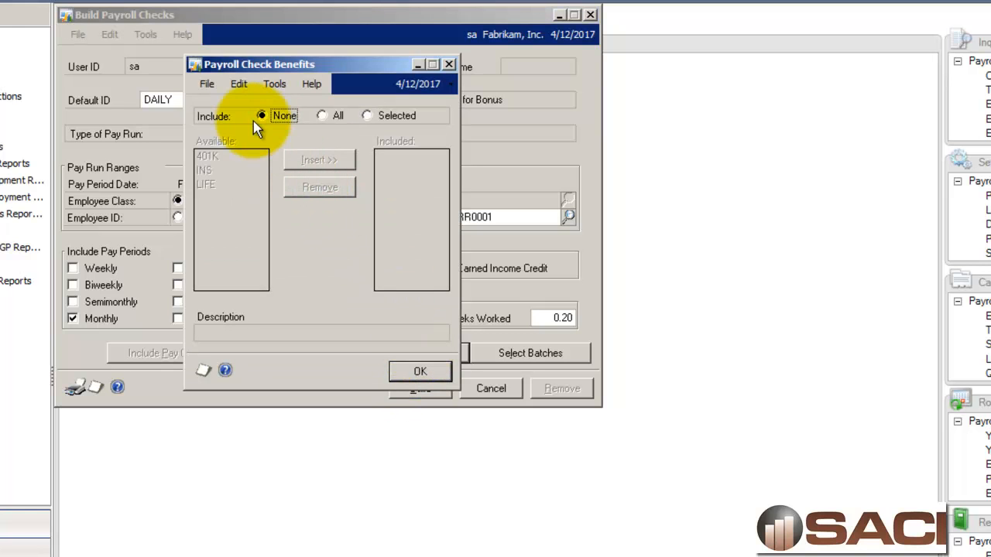
{"action": "mouse_move", "coordinate": [419, 371]}
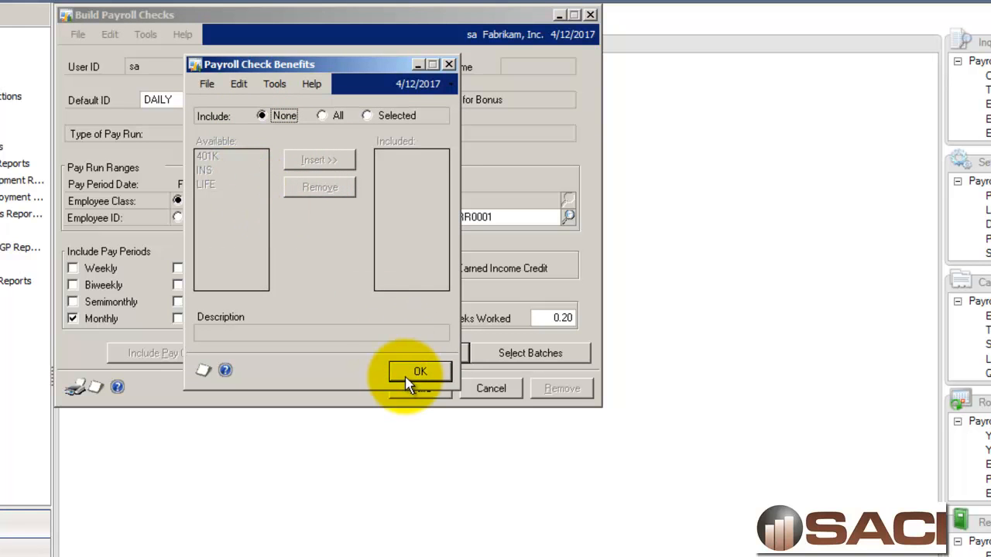
{"action": "left_click", "coordinate": [419, 371]}
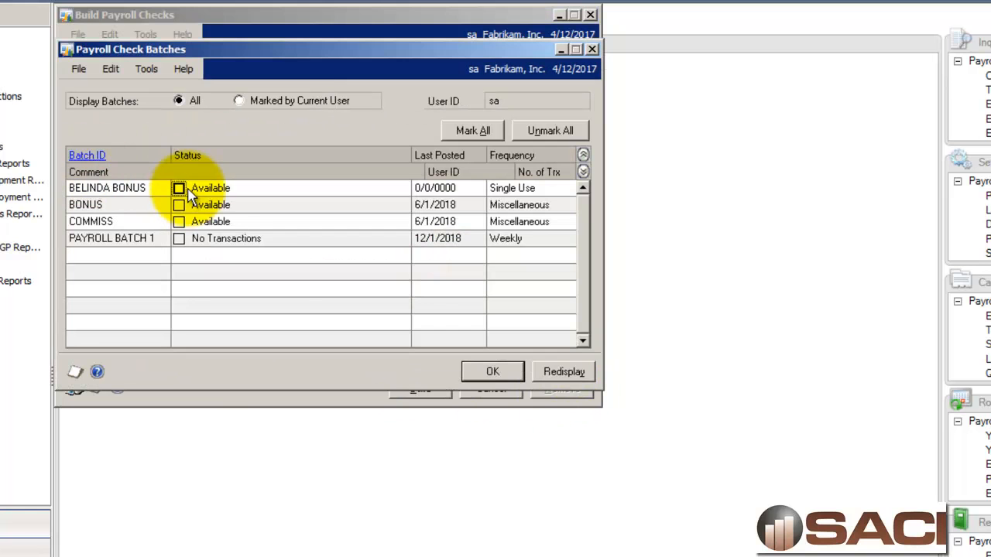
{"action": "left_click", "coordinate": [492, 372]}
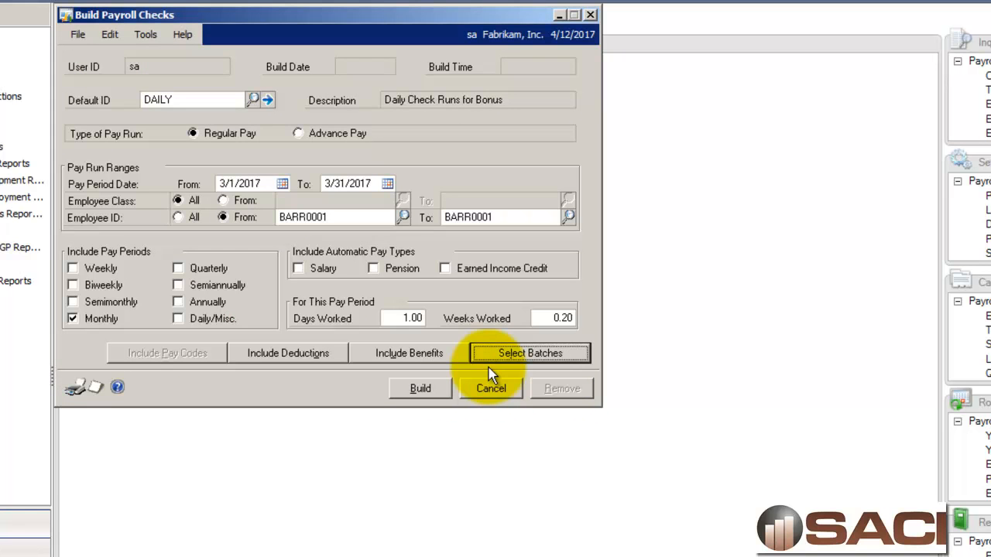
{"action": "mouse_move", "coordinate": [420, 389]}
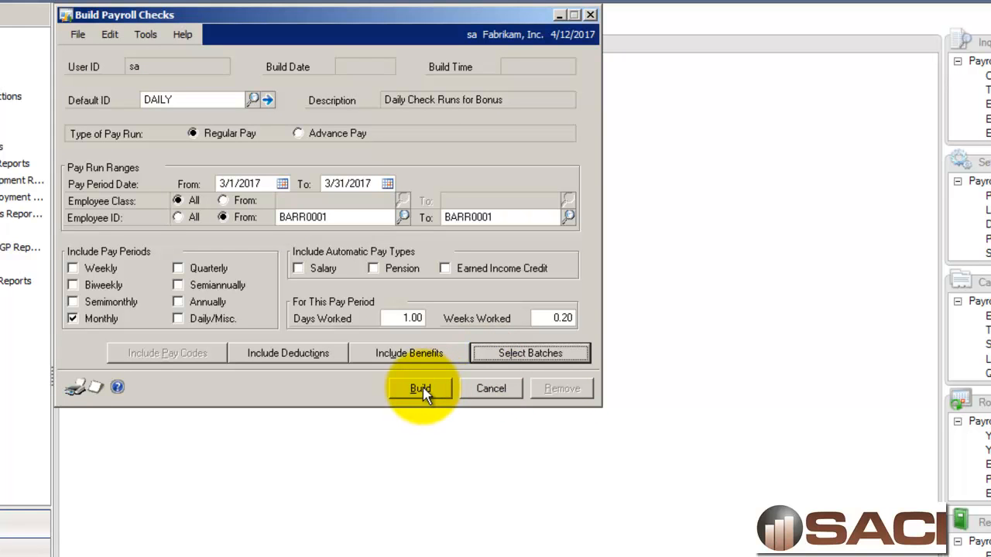
- Build the BONS bonus checks and review the error-free build report on screen
{"action": "left_click", "coordinate": [420, 387]}
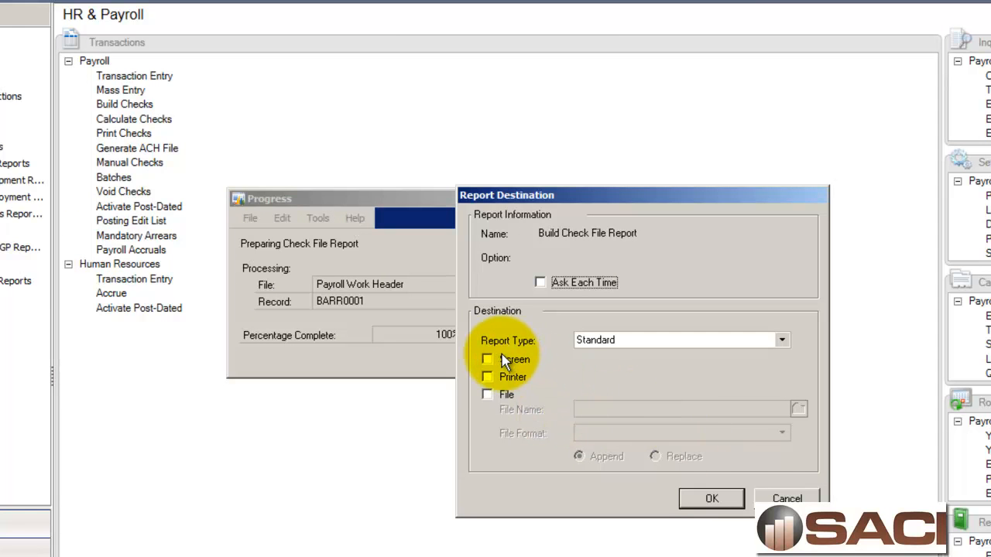
{"action": "left_click", "coordinate": [710, 499]}
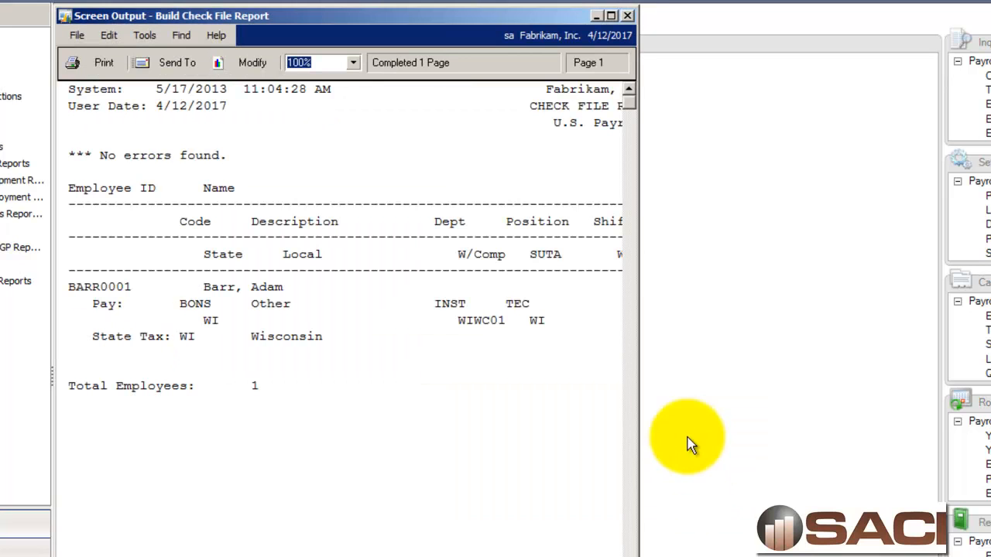
{"action": "left_click", "coordinate": [611, 16]}
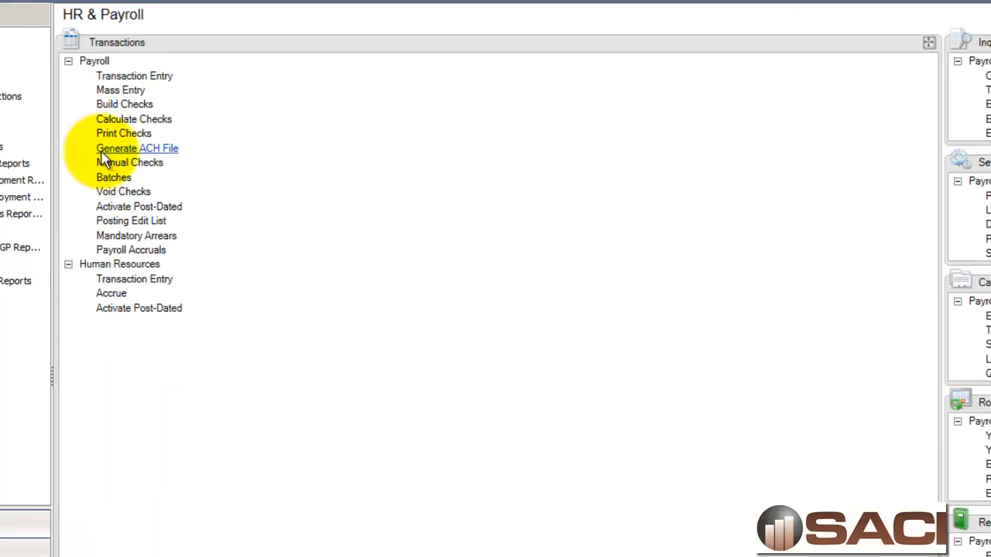
- Calculate the bonus run's checks and dismiss the Precheck Report prompt
{"action": "left_click", "coordinate": [133, 118]}
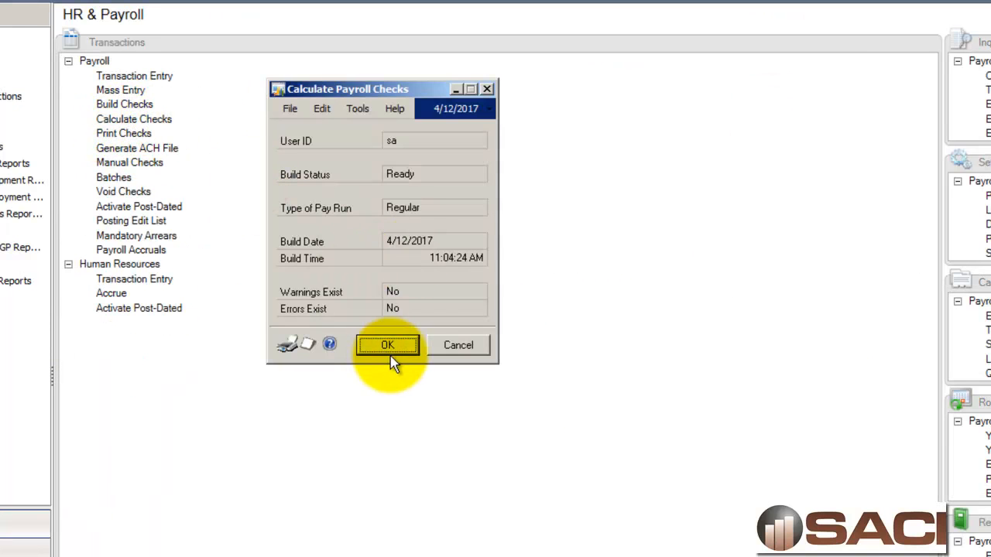
{"action": "left_click", "coordinate": [387, 344]}
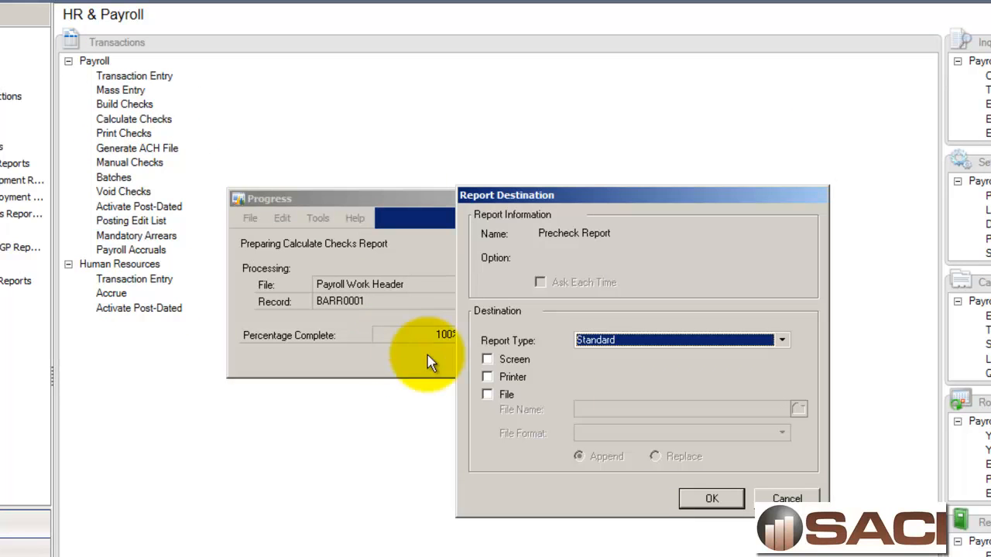
{"action": "left_click", "coordinate": [710, 498]}
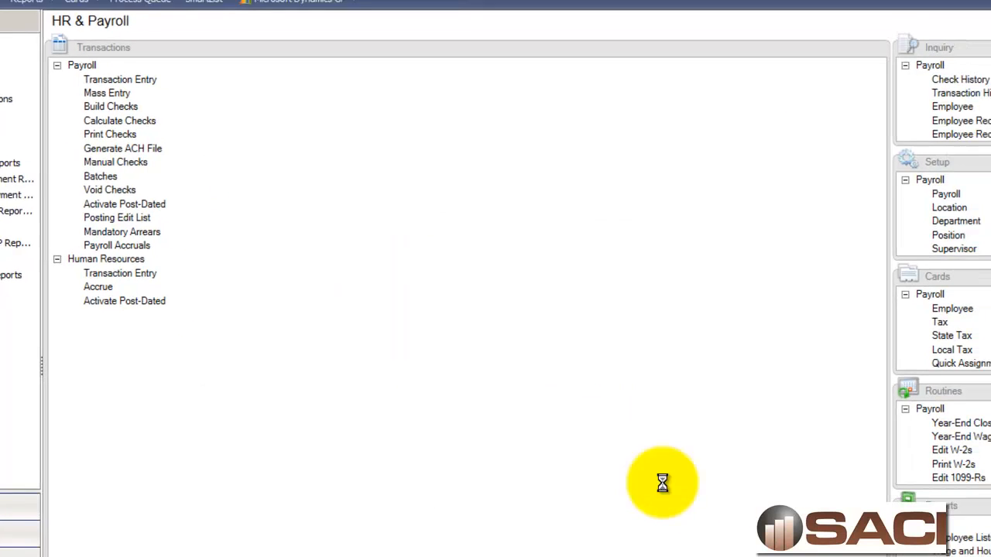